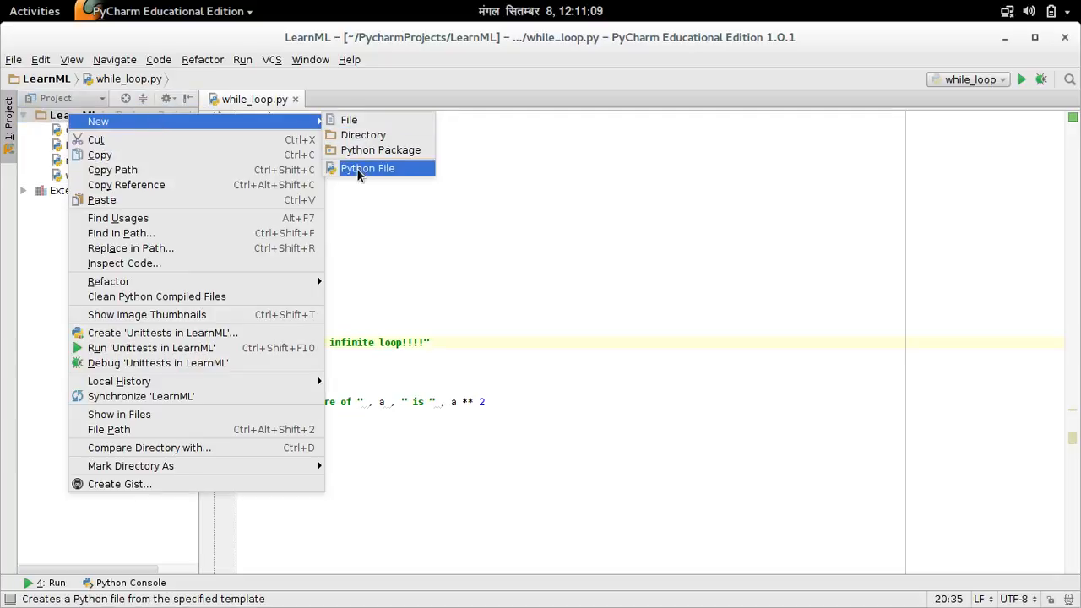
- Create a new Python file named nested_loop in the LearnML project
click(367, 167)
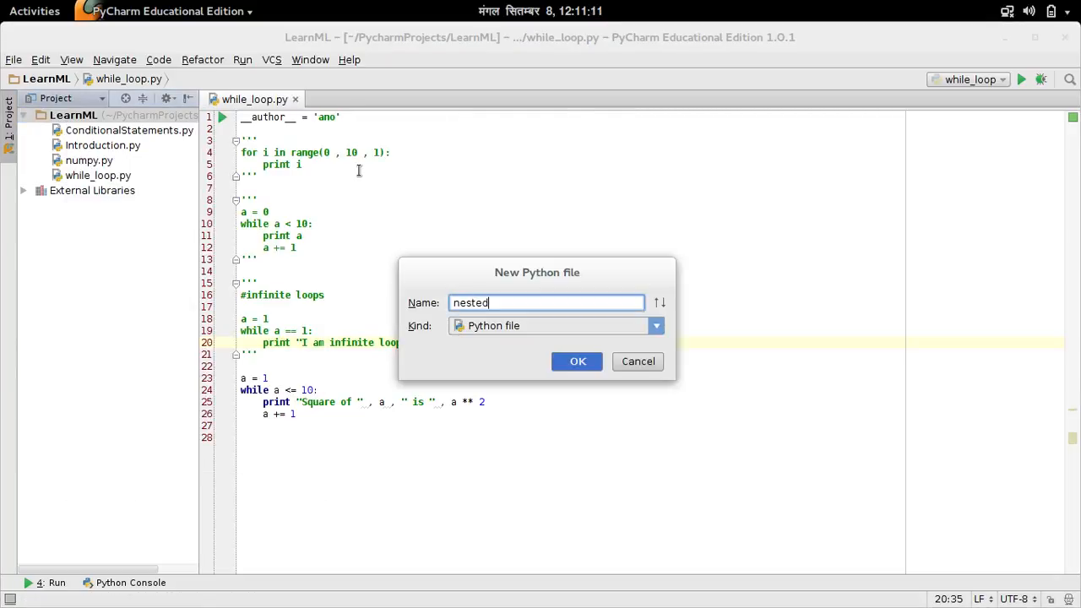
click(577, 361)
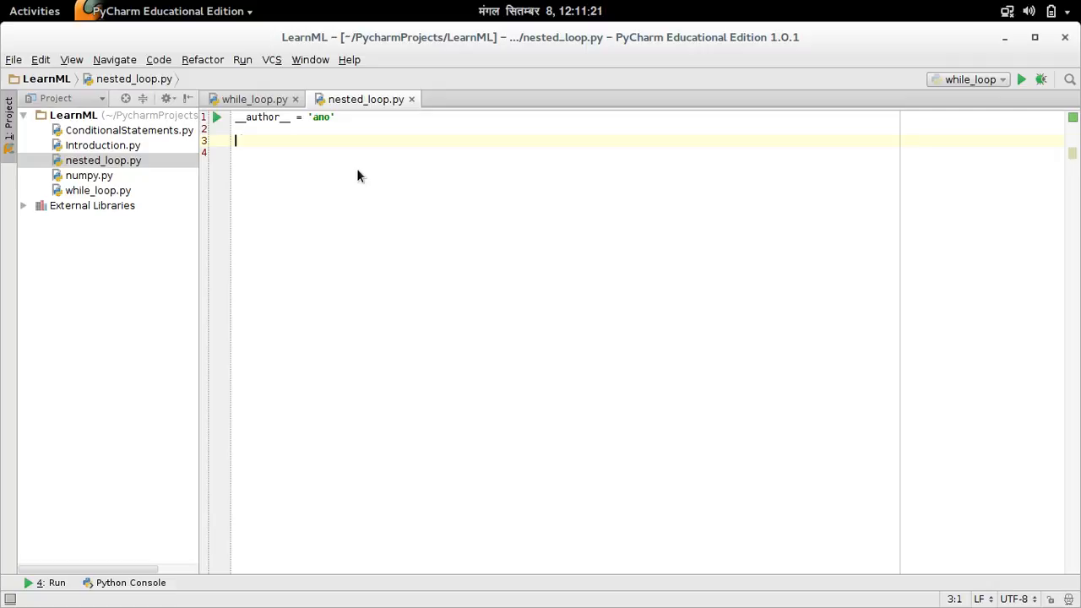
text(for)
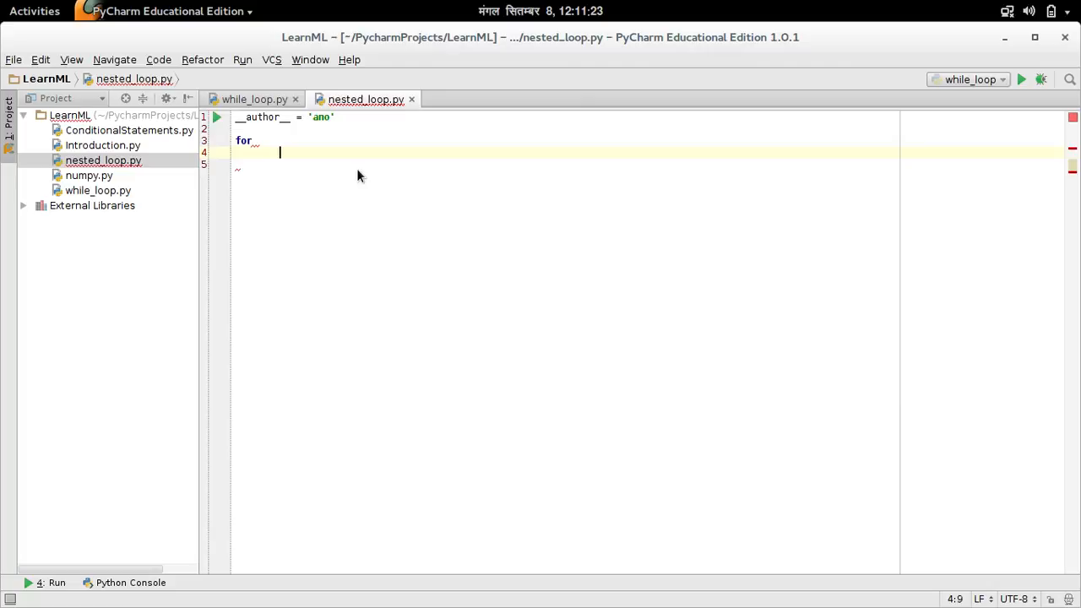
text(for)
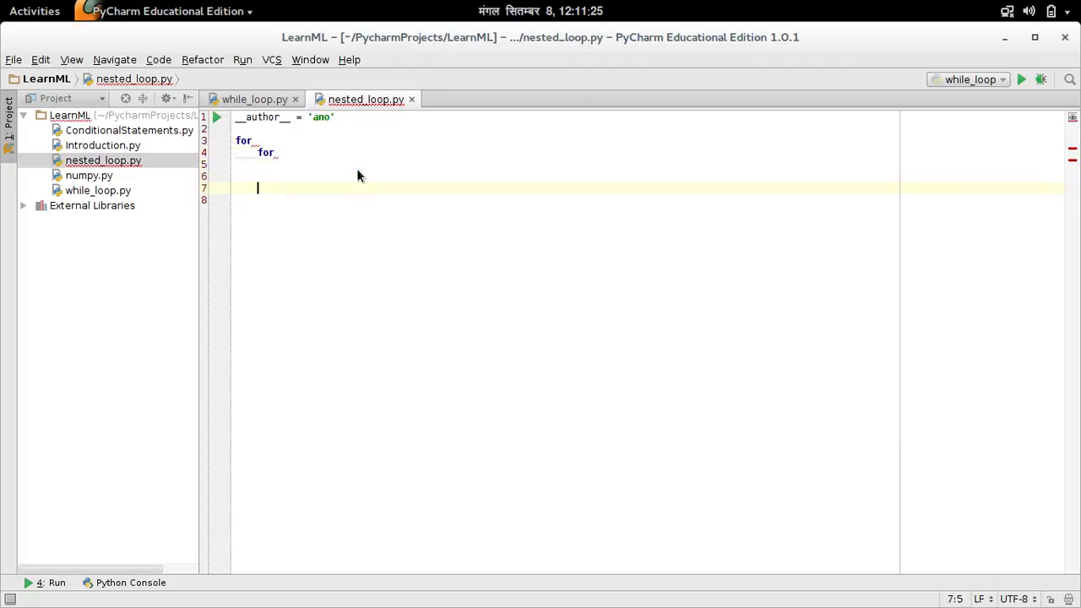
text(while)
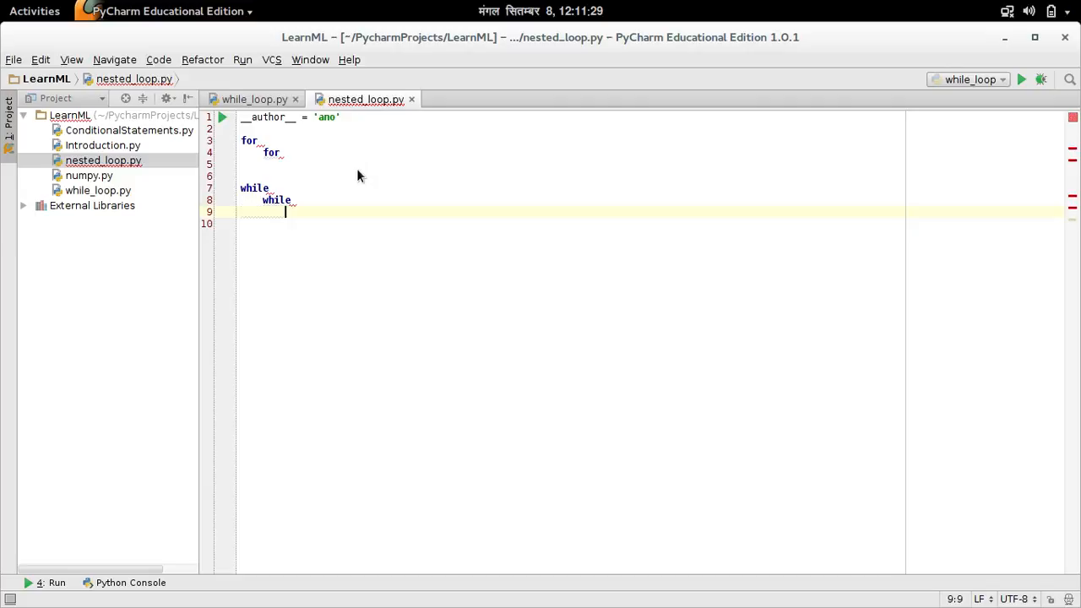
drag(288, 212, 260, 140)
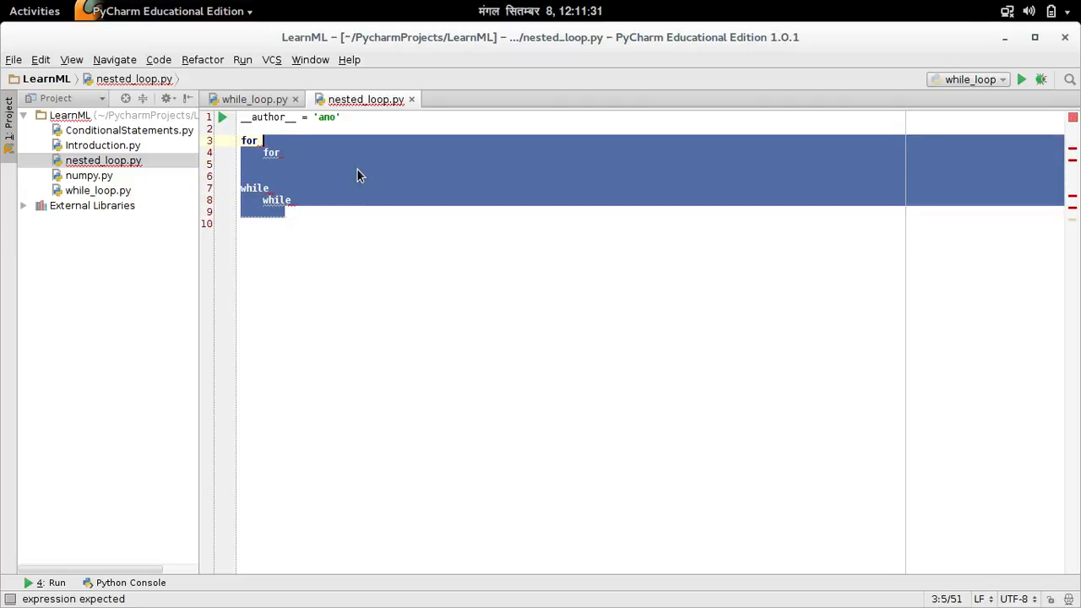
key(Delete)
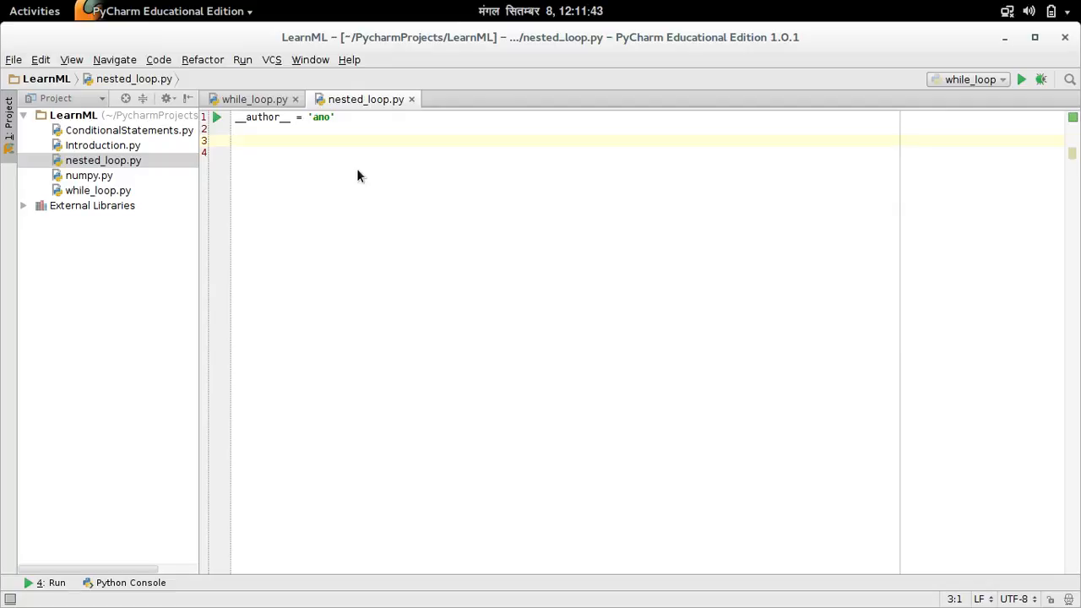
- Write a for loop printing i over range(1, 11, 2) and run it to print 1, 3, 5, 7, 9
text(f)
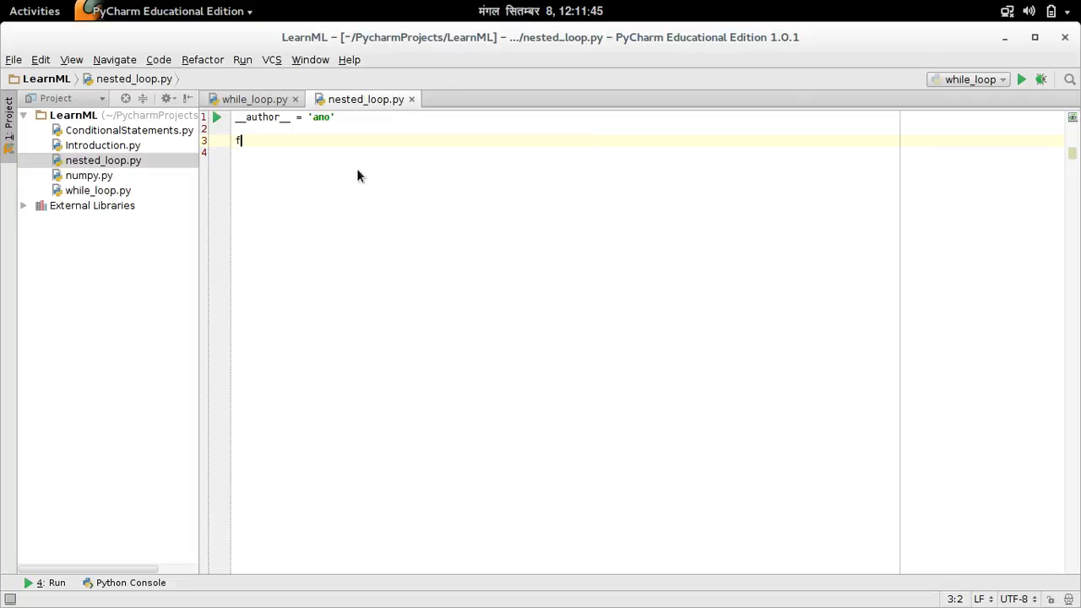
text(or i in)
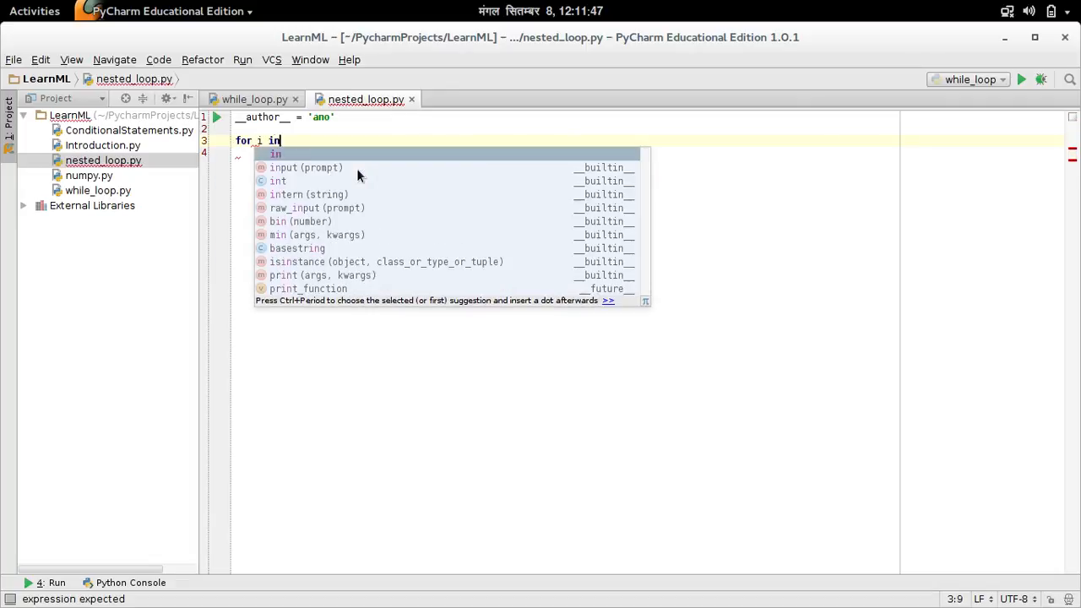
text(range(1 ,)
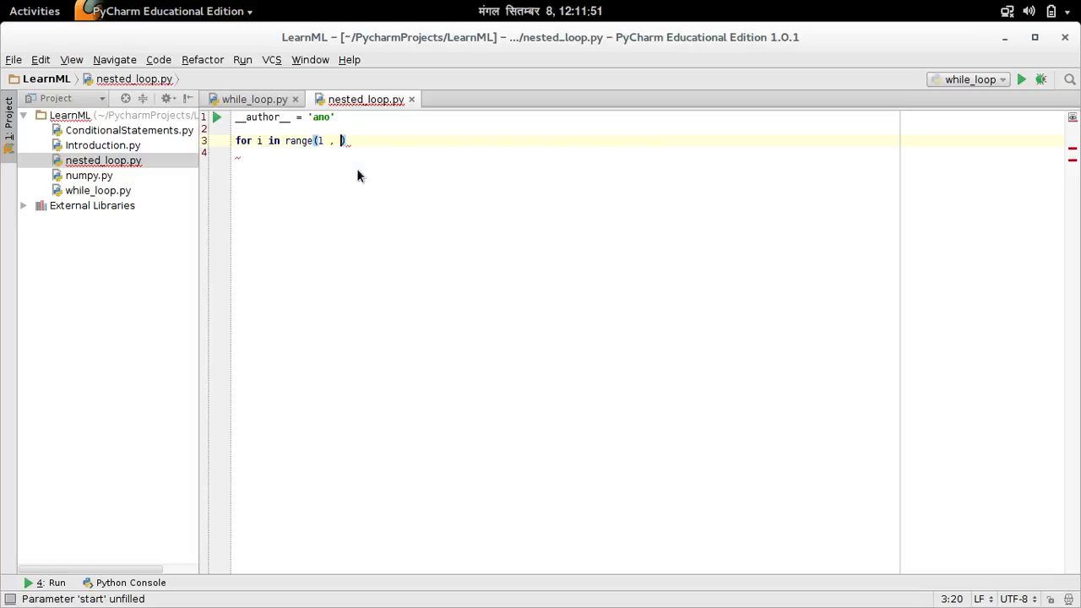
text(11)
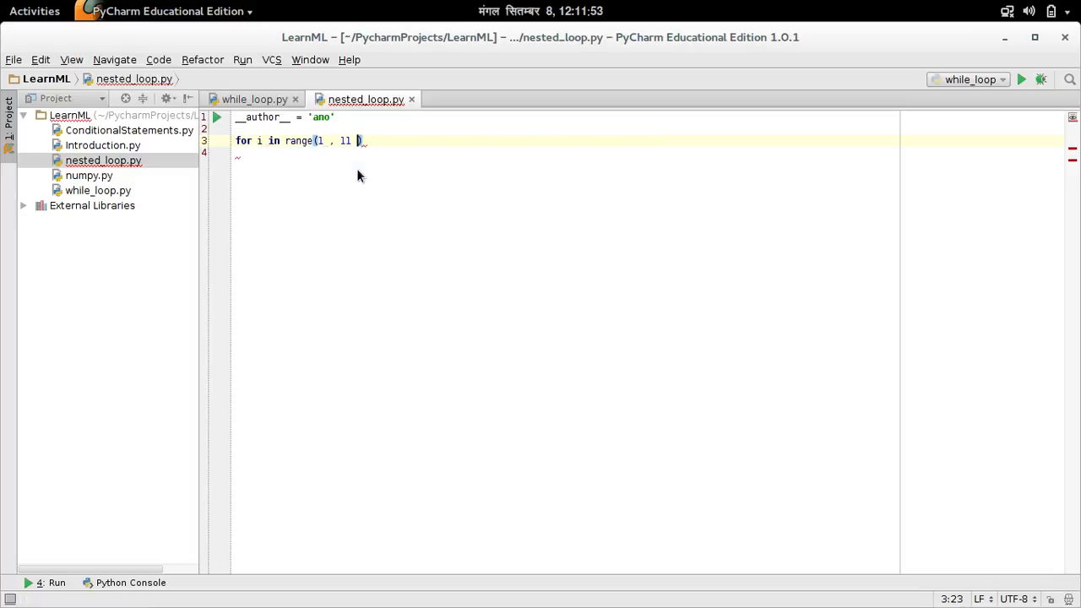
text(,)
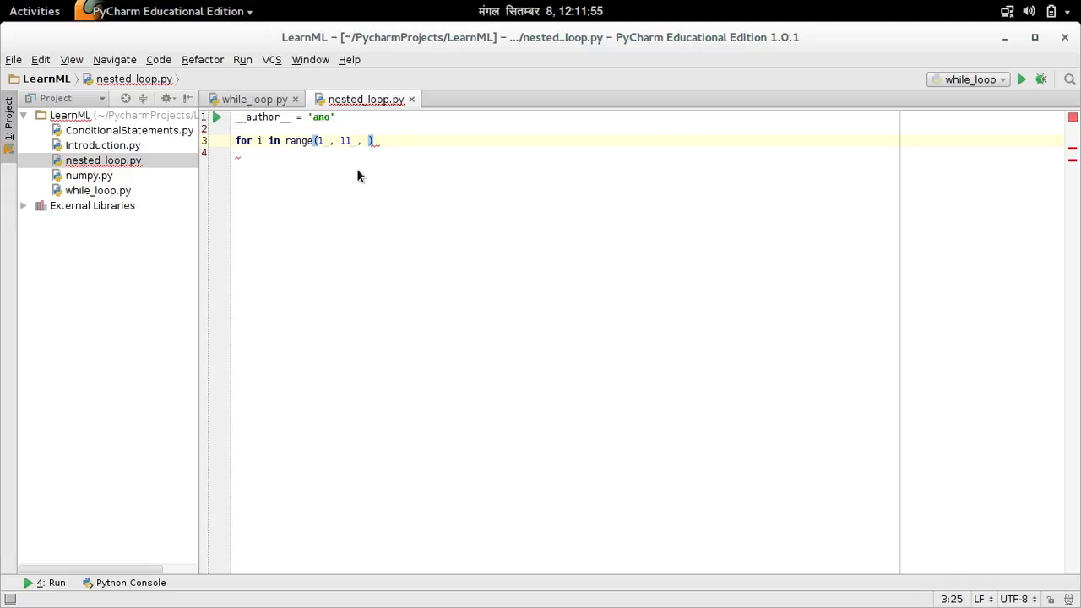
text(2):)
click(566, 152)
text(print i)
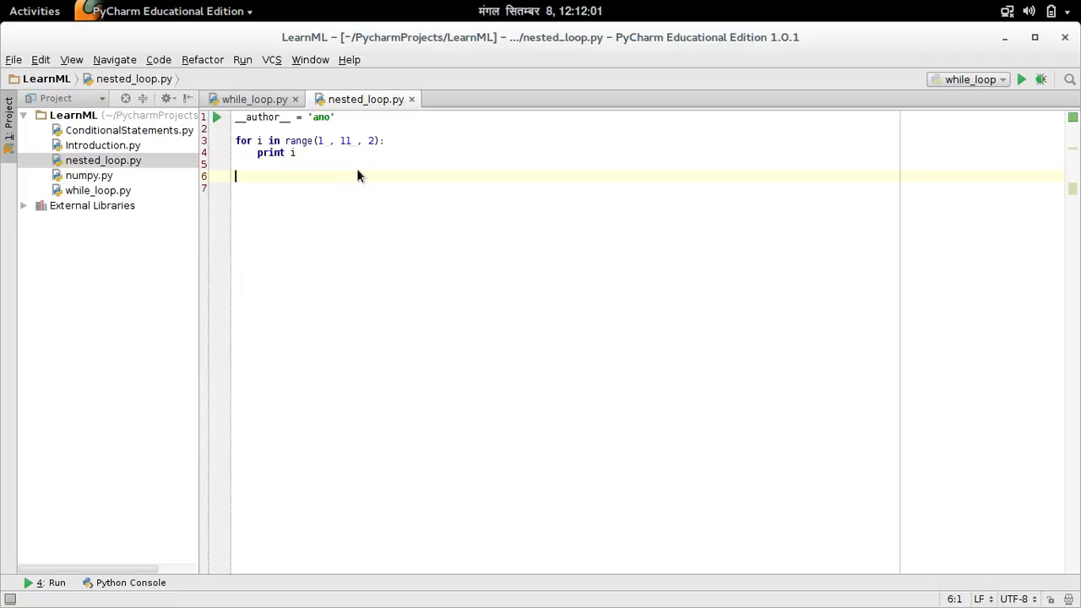
click(1020, 79)
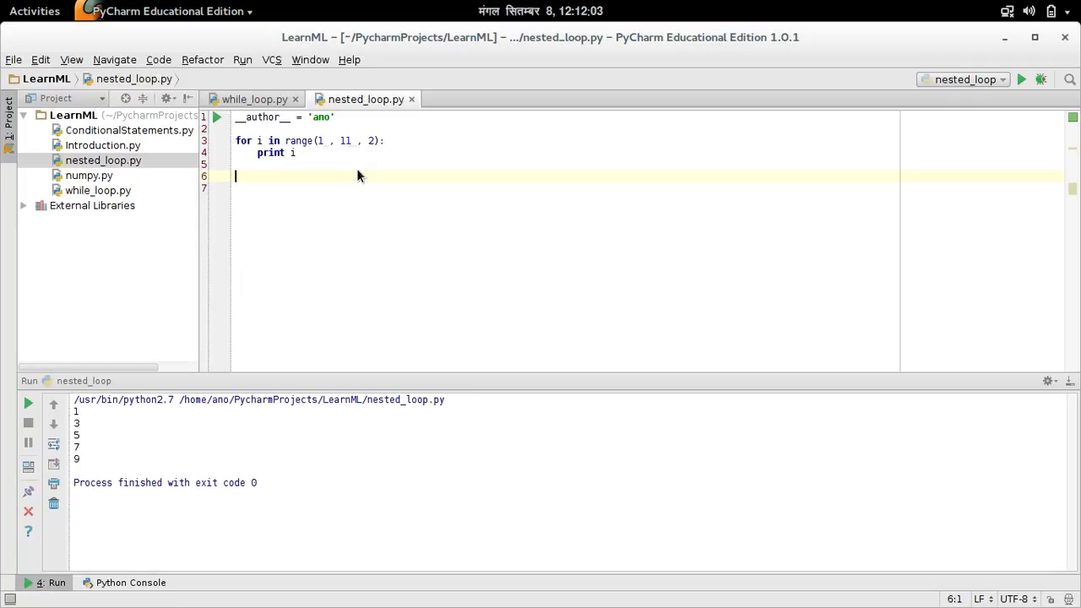
click(239, 141)
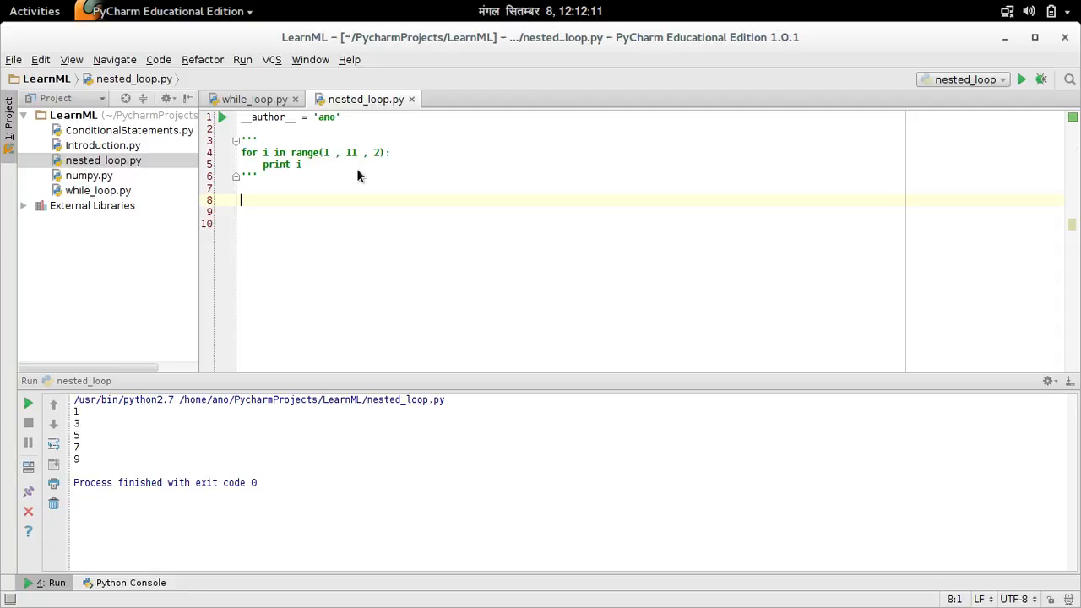
- Write a while loop starting at a = 1 that prints a while a < 11
text(a = 1)
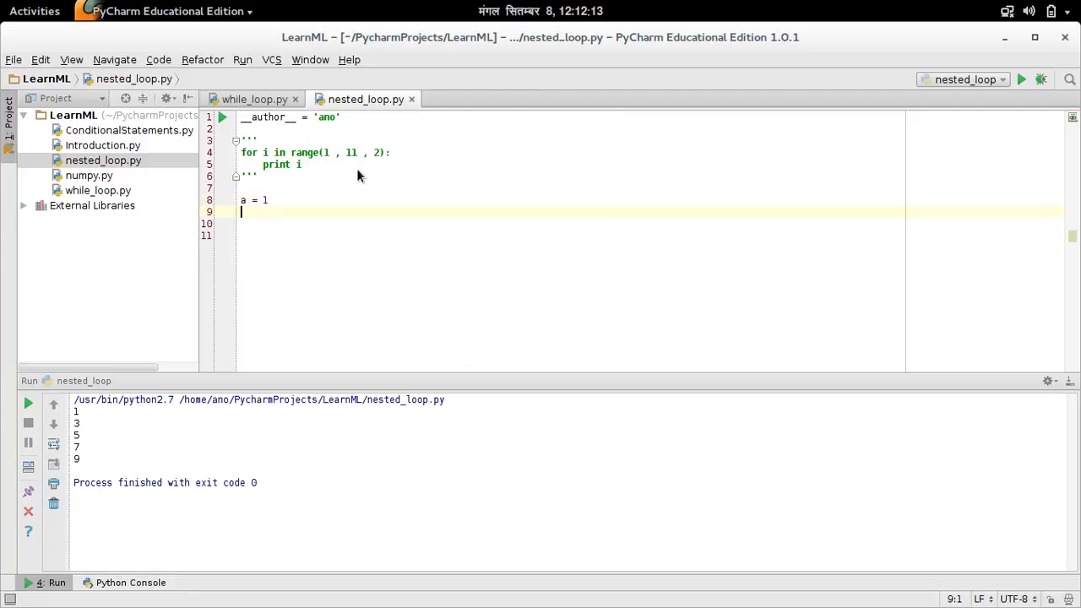
text(while)
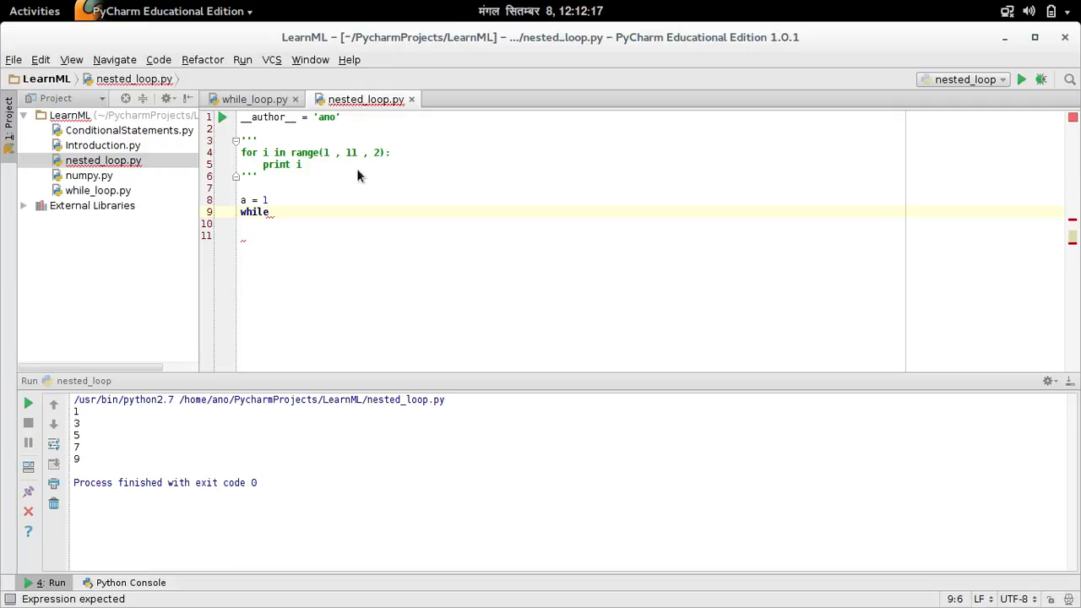
text(a <)
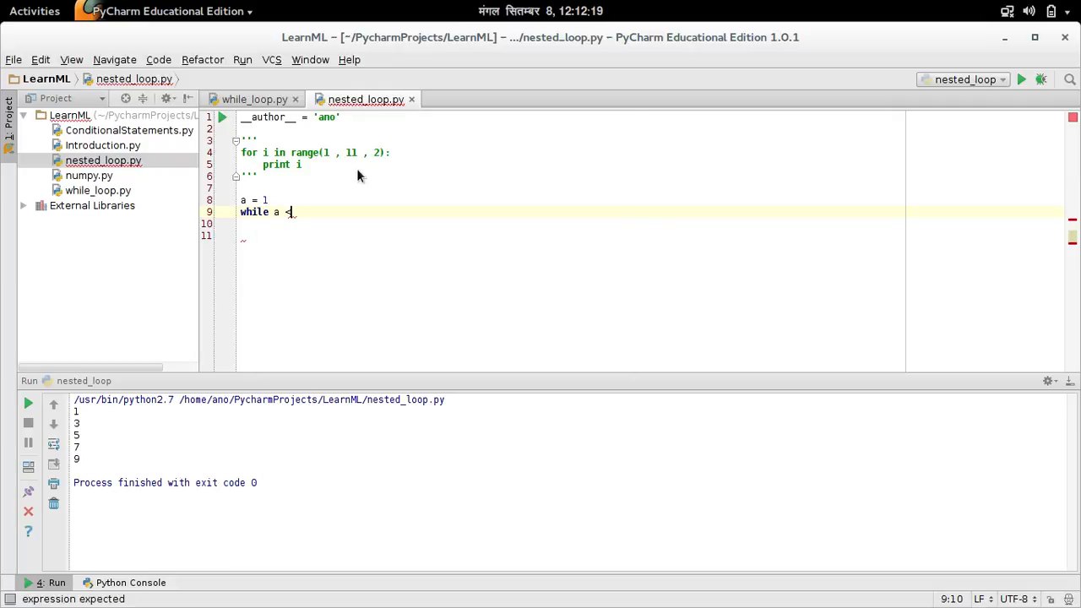
text(= 11)
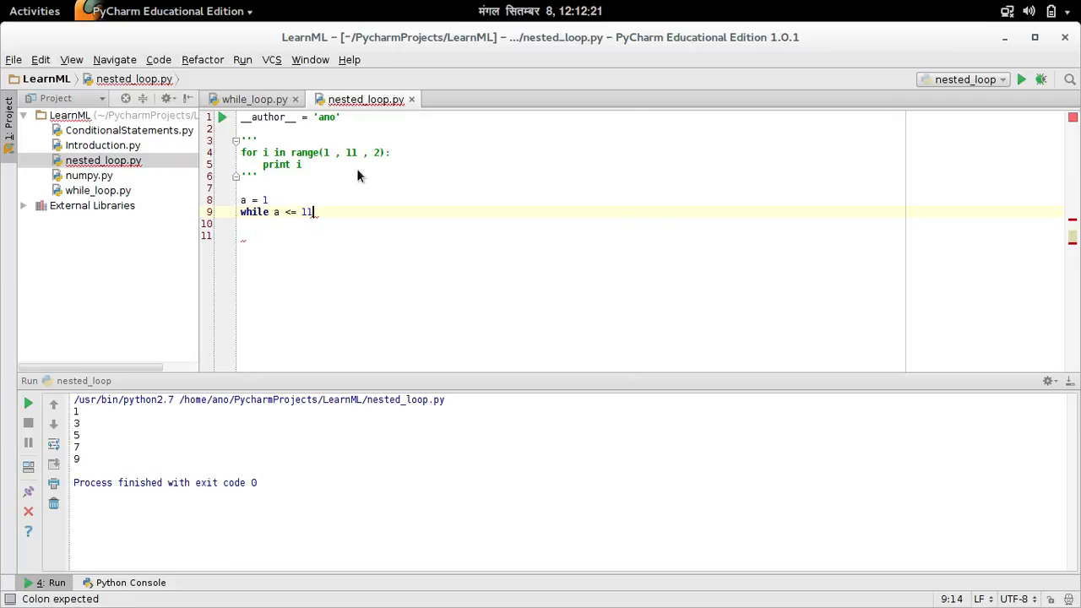
text(:)
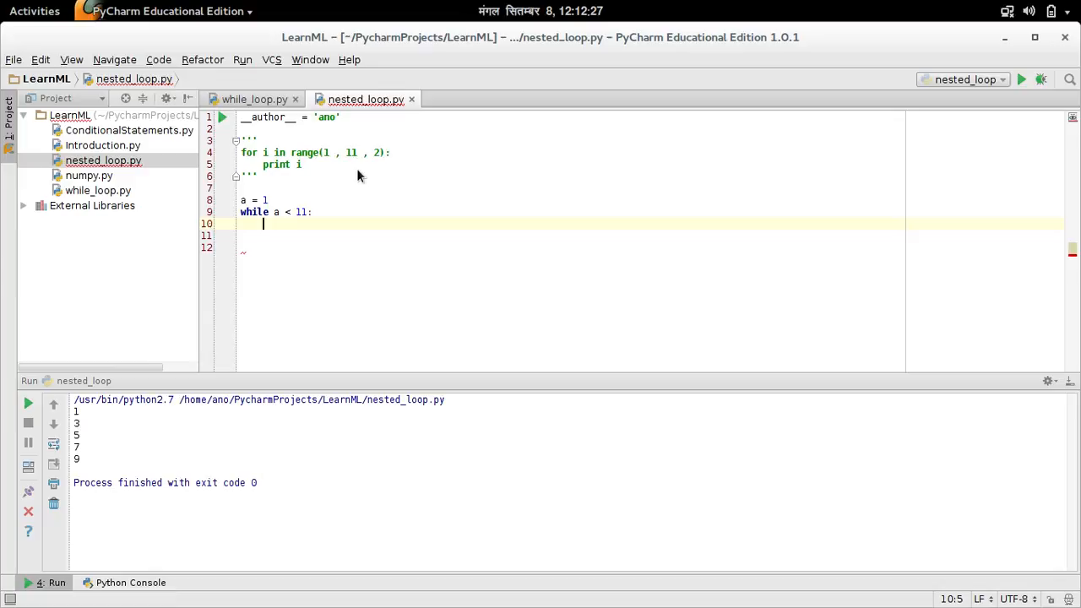
text(print)
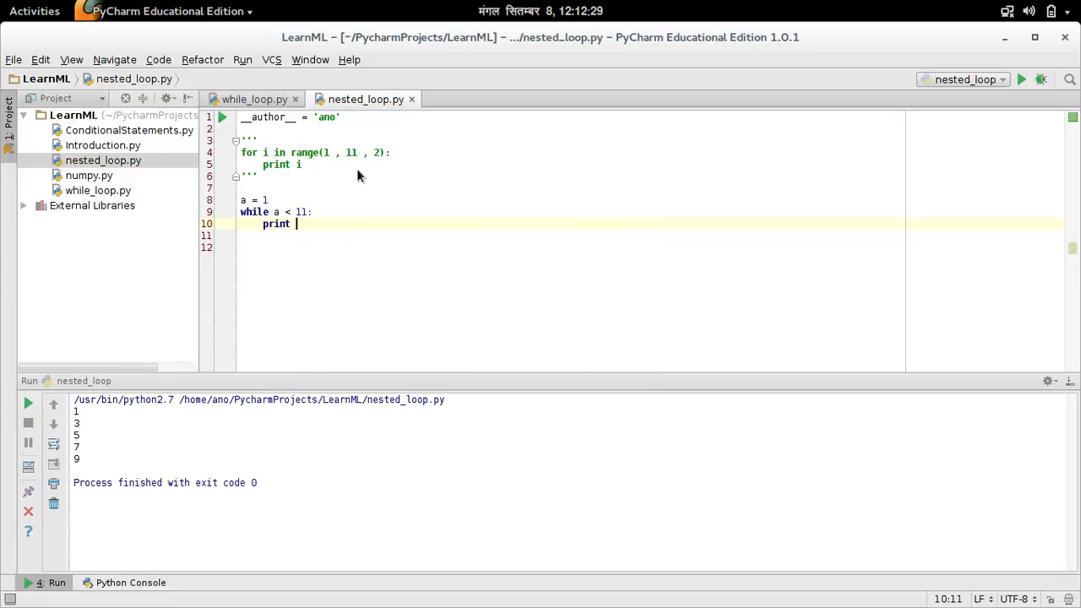
text(a)
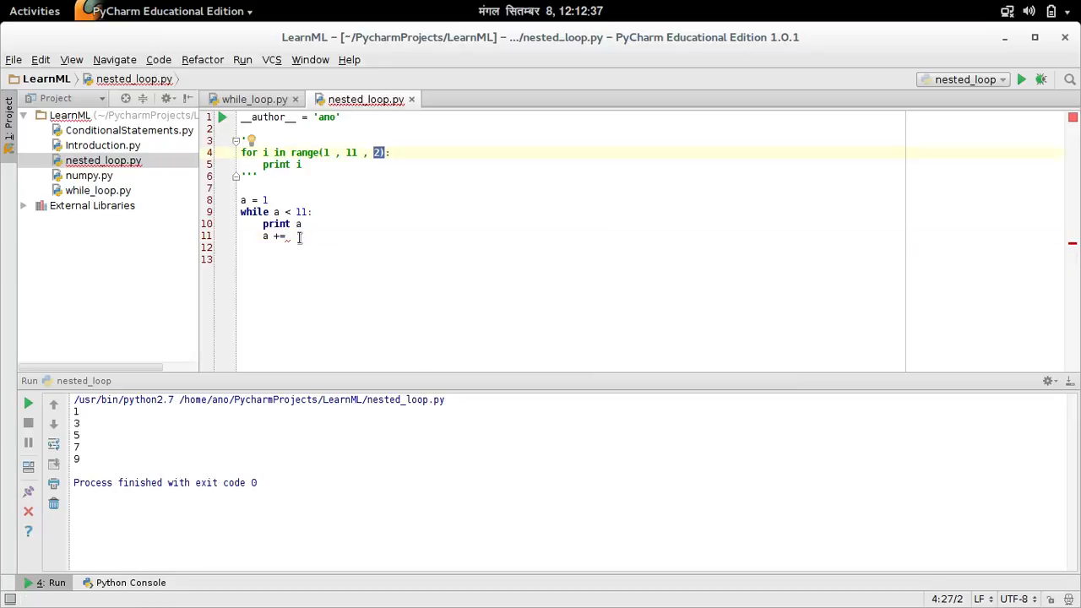
text( 2)
key(Return)
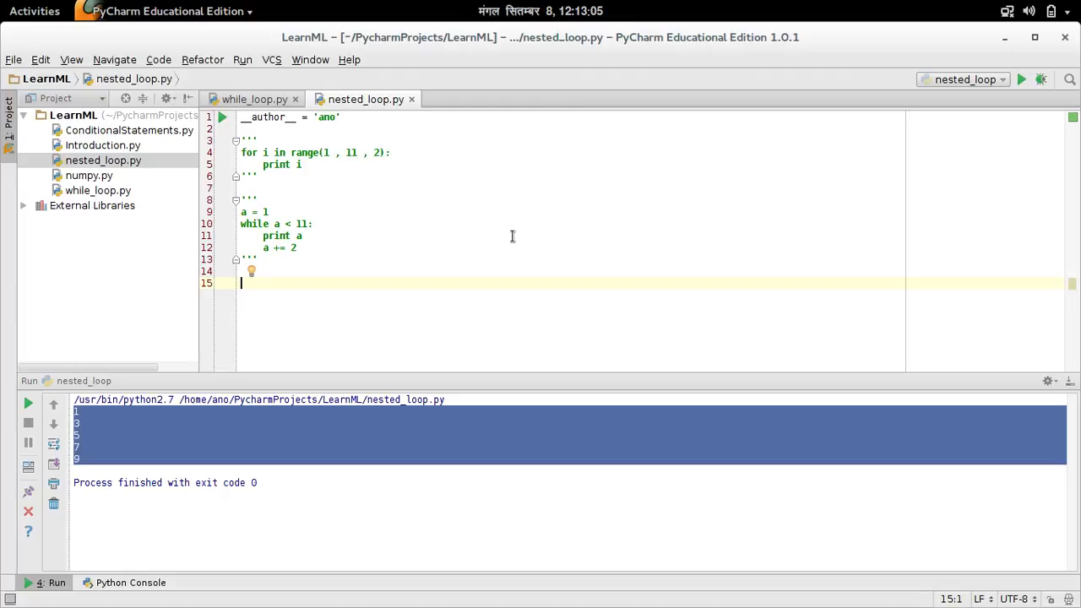
- Write an outer for loop over i and an inner for loop over j, both range(1, 11, 1)
text(for i i)
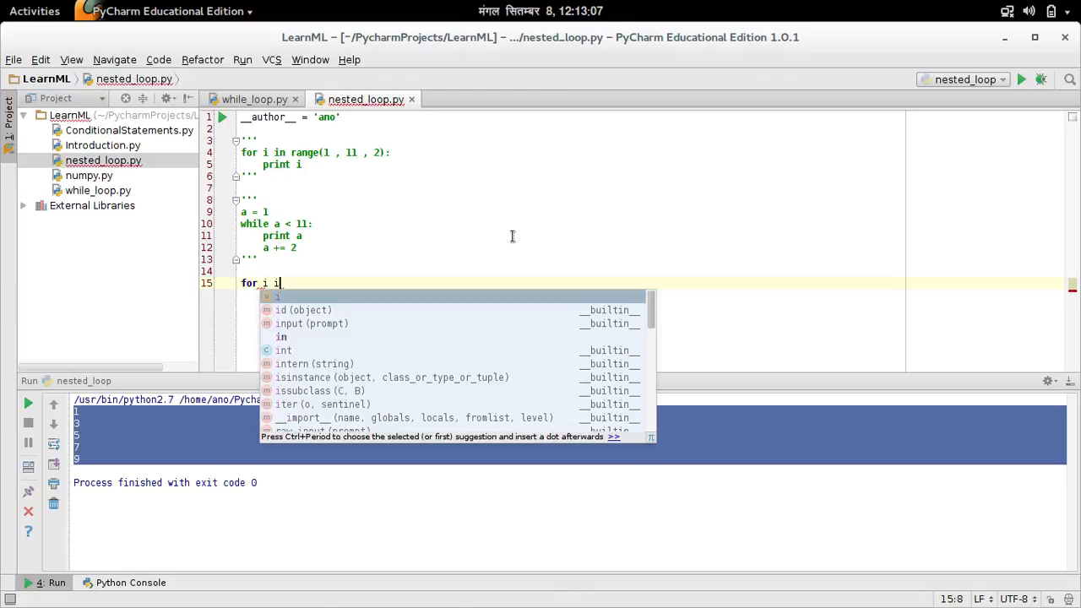
text(n range(1 ,)
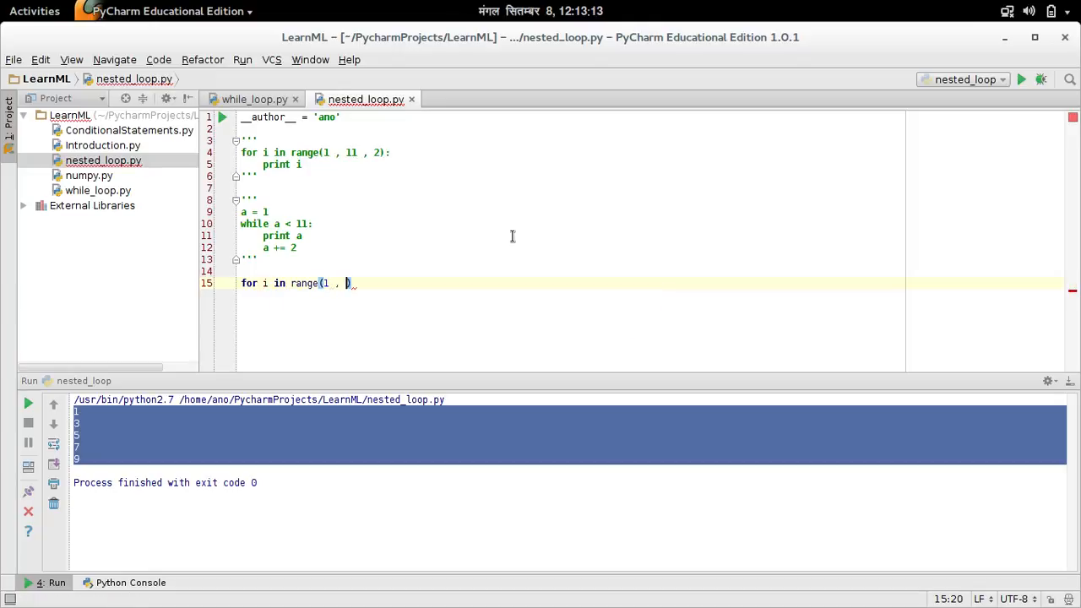
text(11 ,)
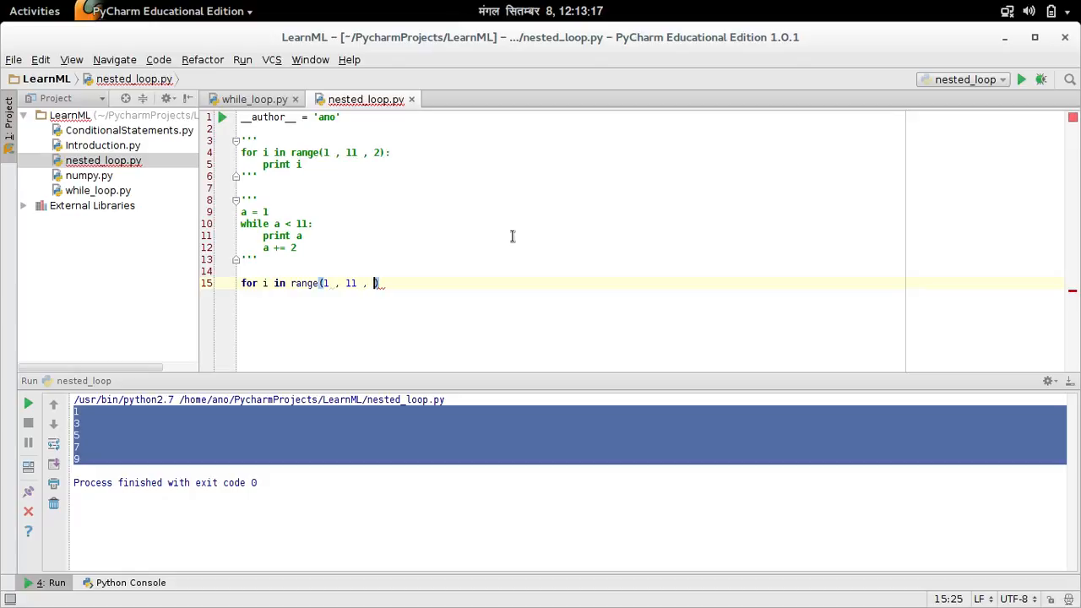
text(1)
text(for j in range(1 , 11)
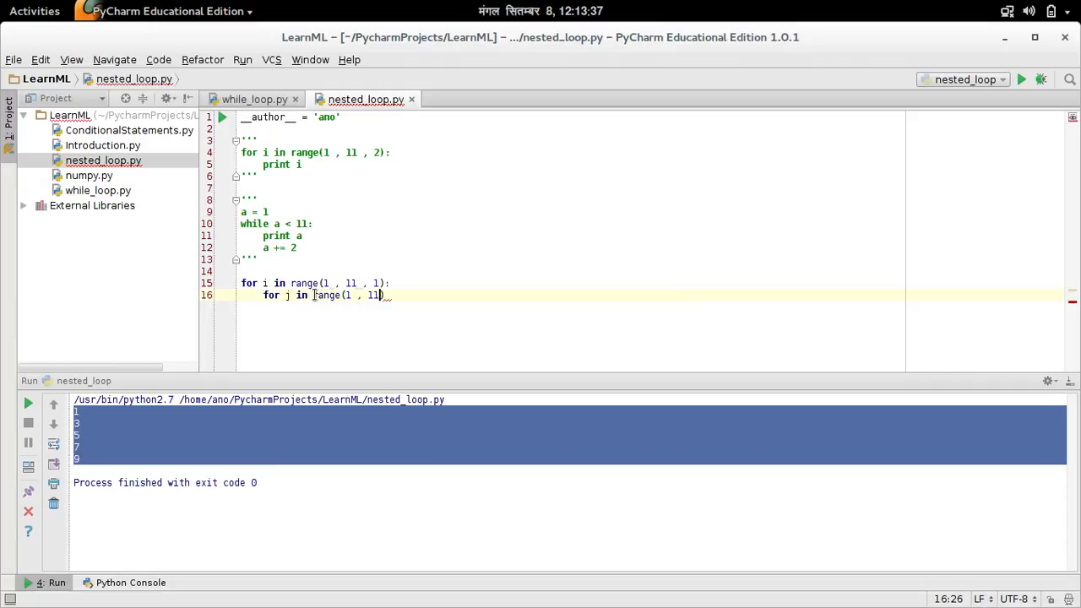
text(, 1):)
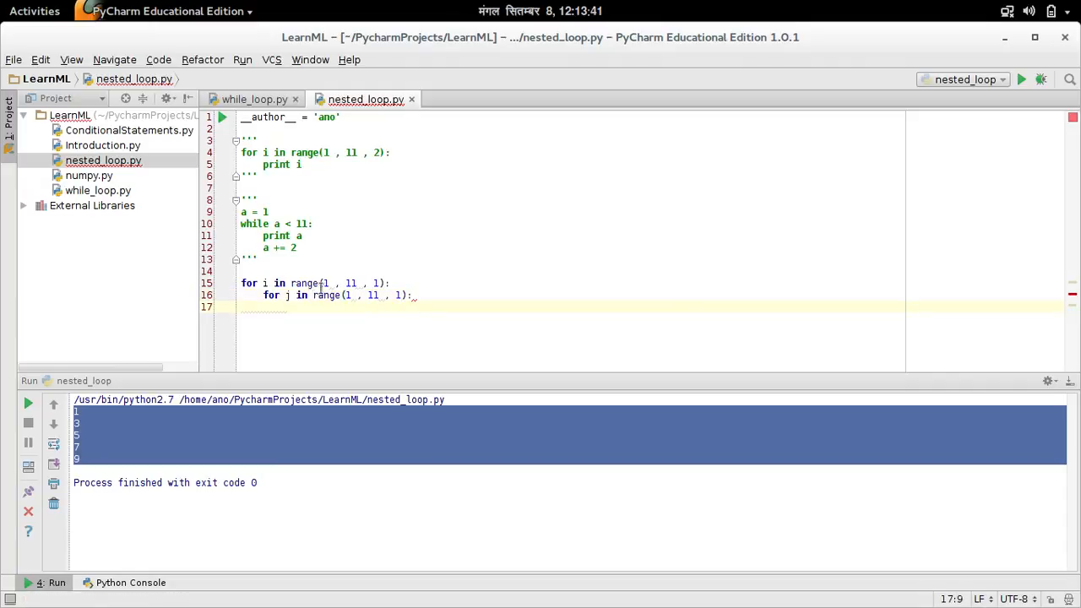
click(326, 283)
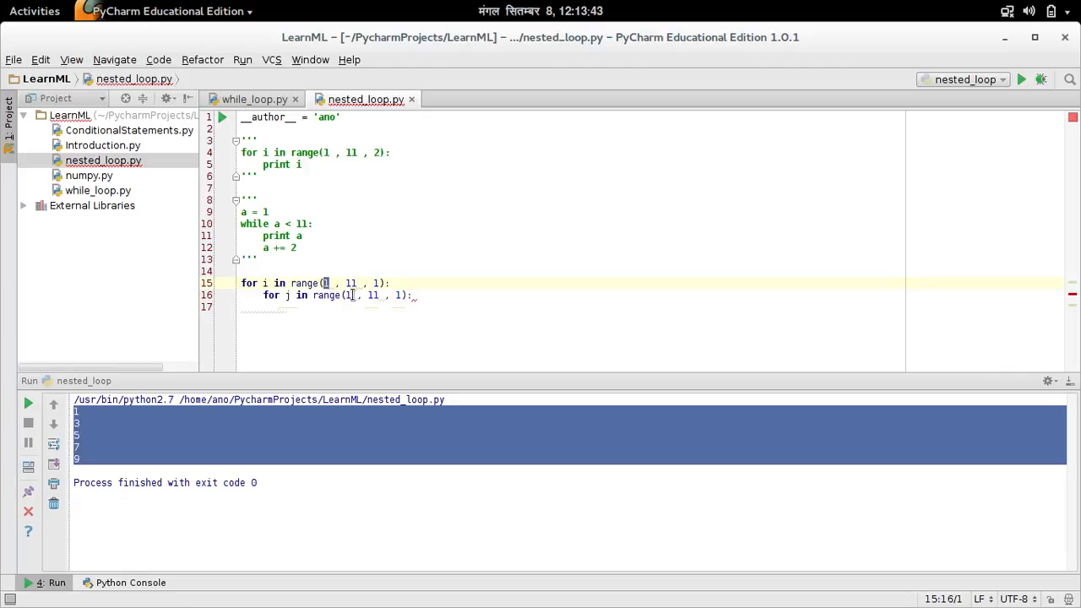
click(346, 295)
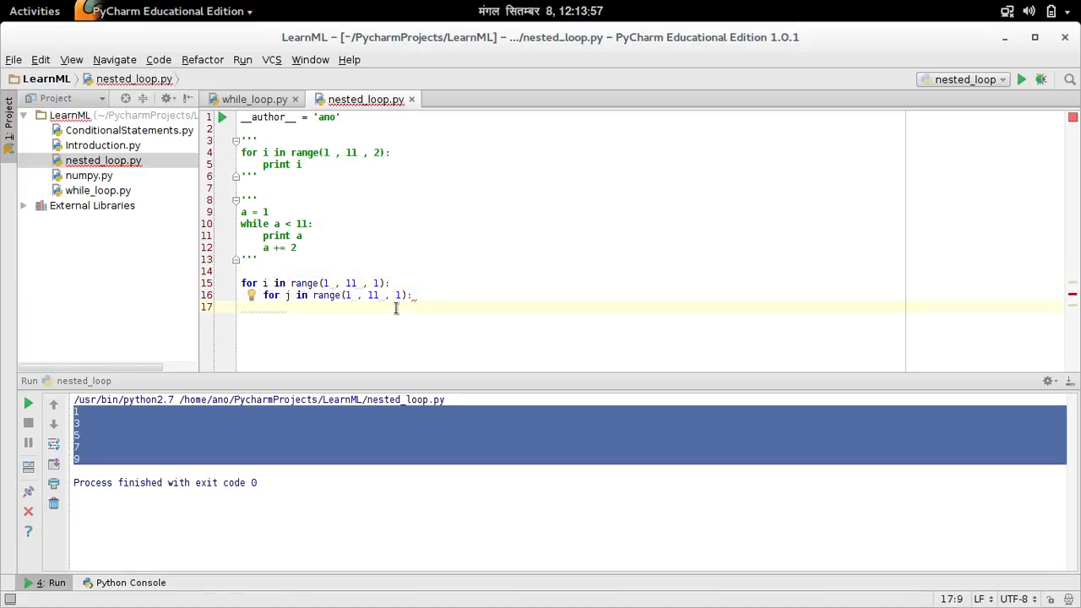
- Make the inner loop print i, ' * ', j, ' = ', i * j, with a newline print after each table
text(print i ,)
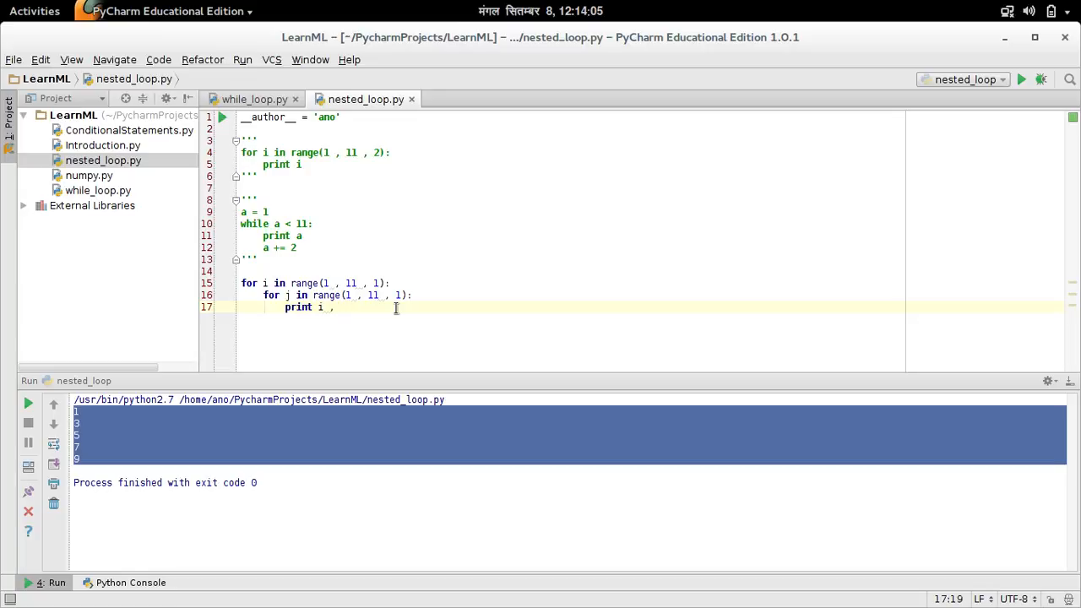
text(' * ' ,)
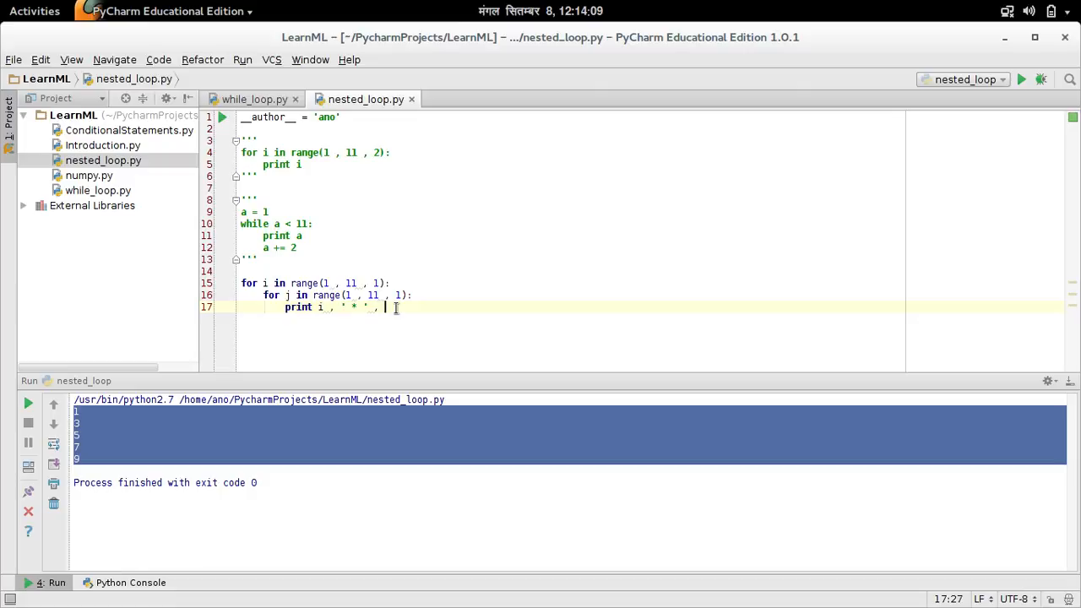
text(j)
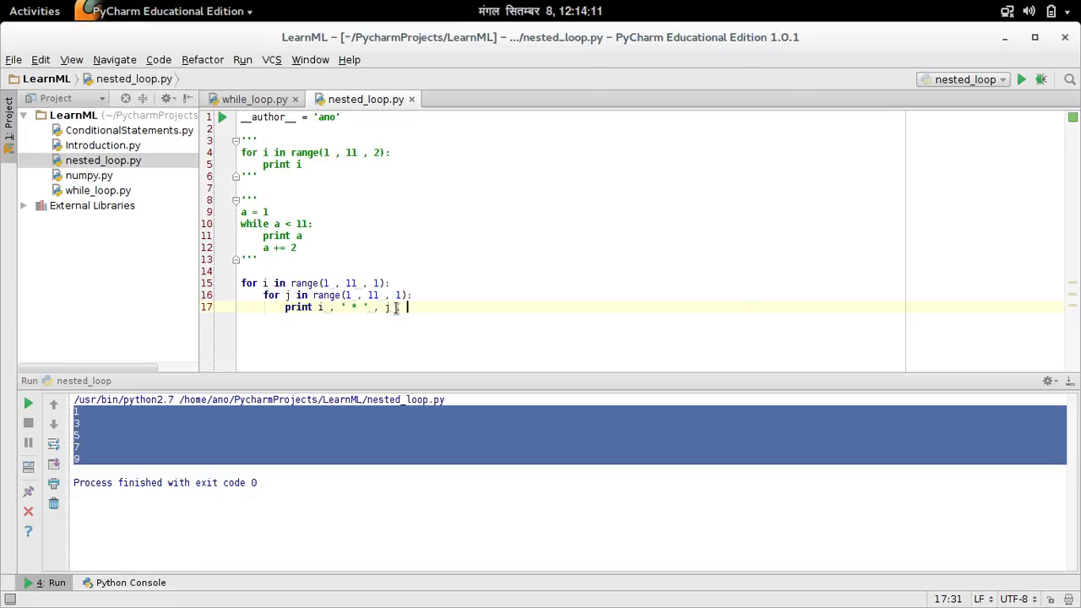
text(')
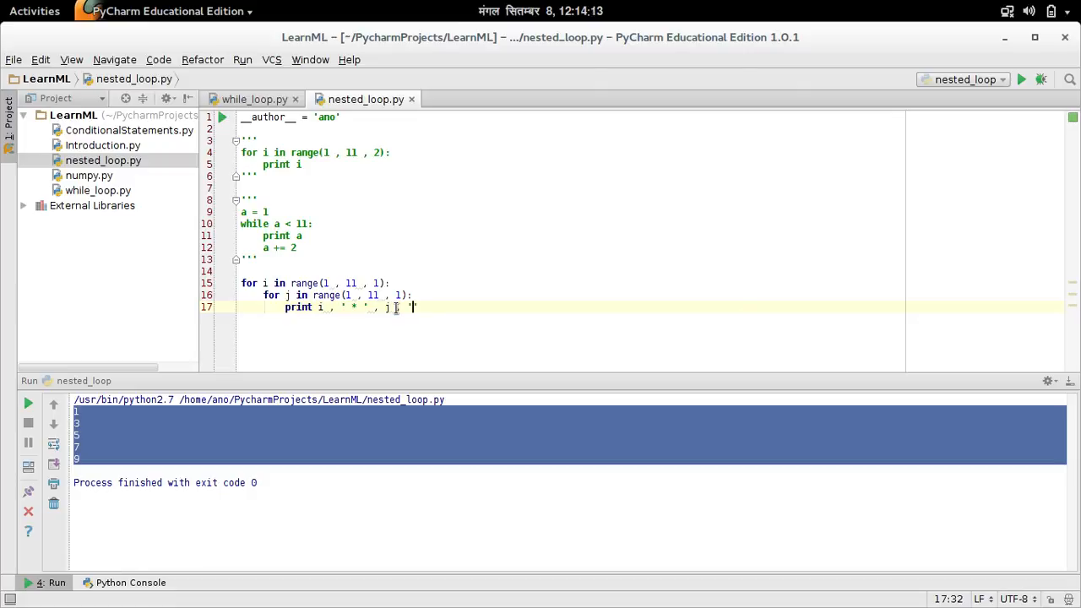
text(' = ' , i * j)
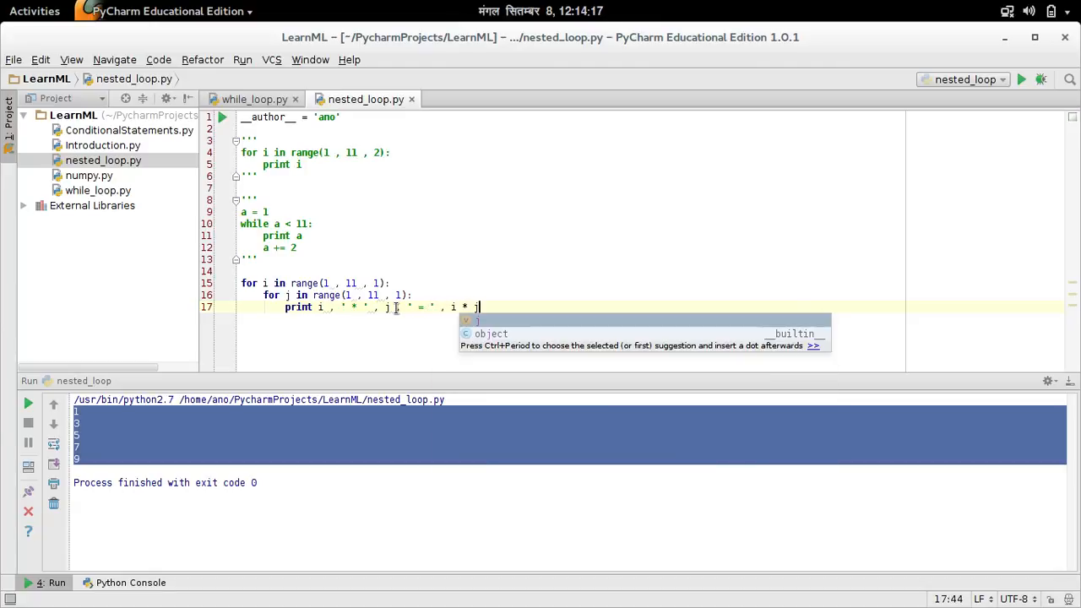
key(Return)
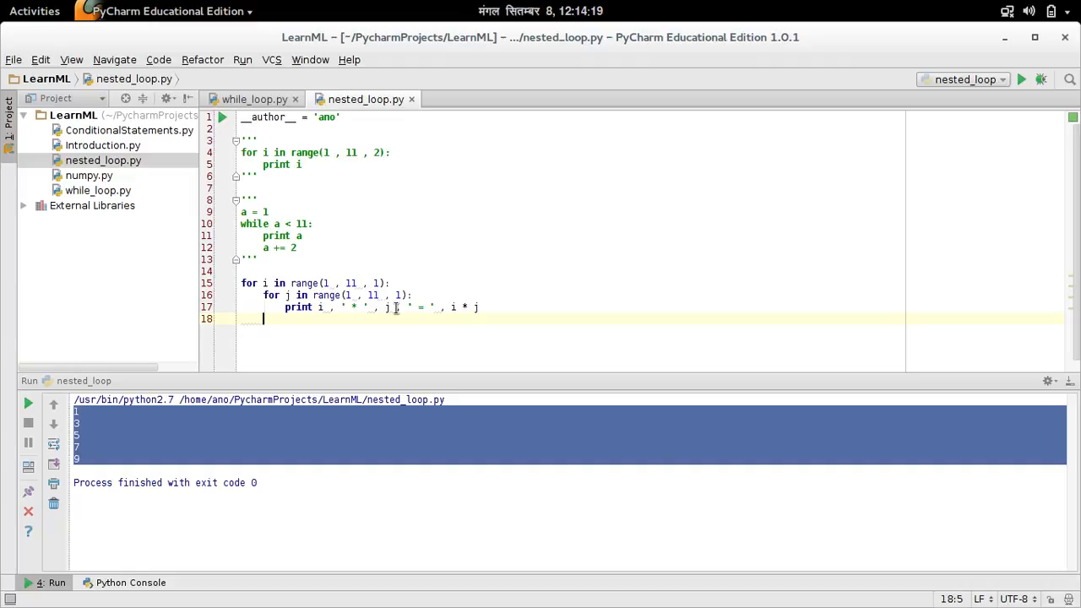
text(print '')
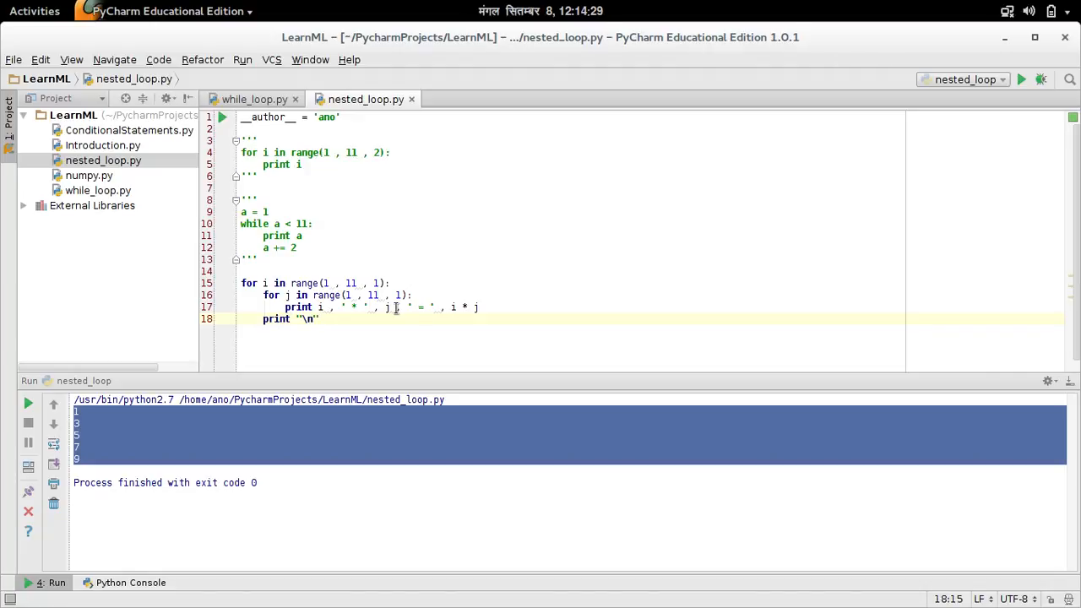
key(Return)
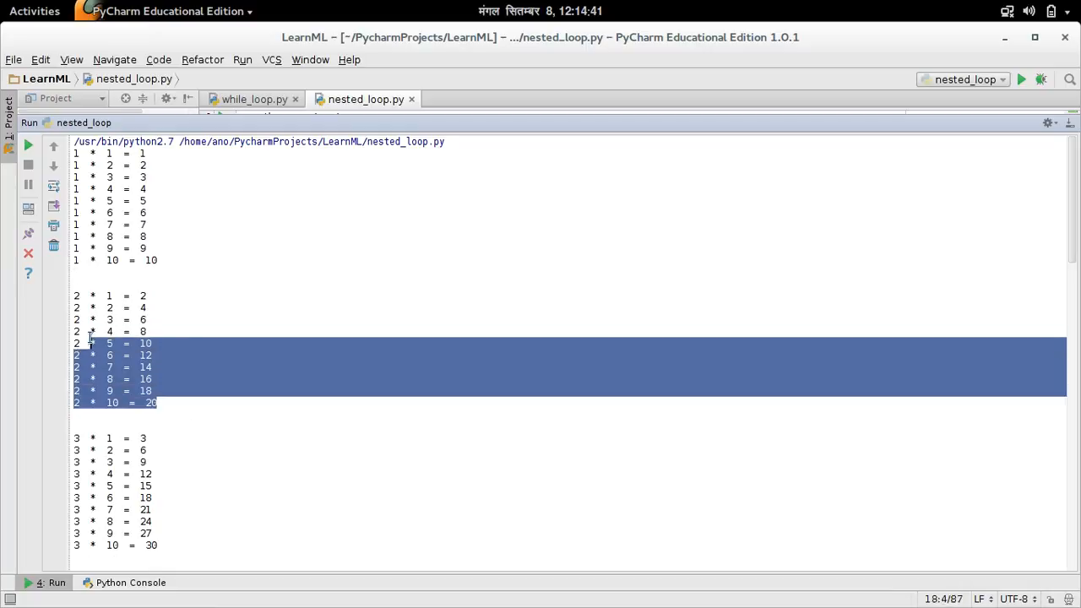
- Scroll through the multiplication-table output and shrink the Run panel to show more code
scroll(down, 3)
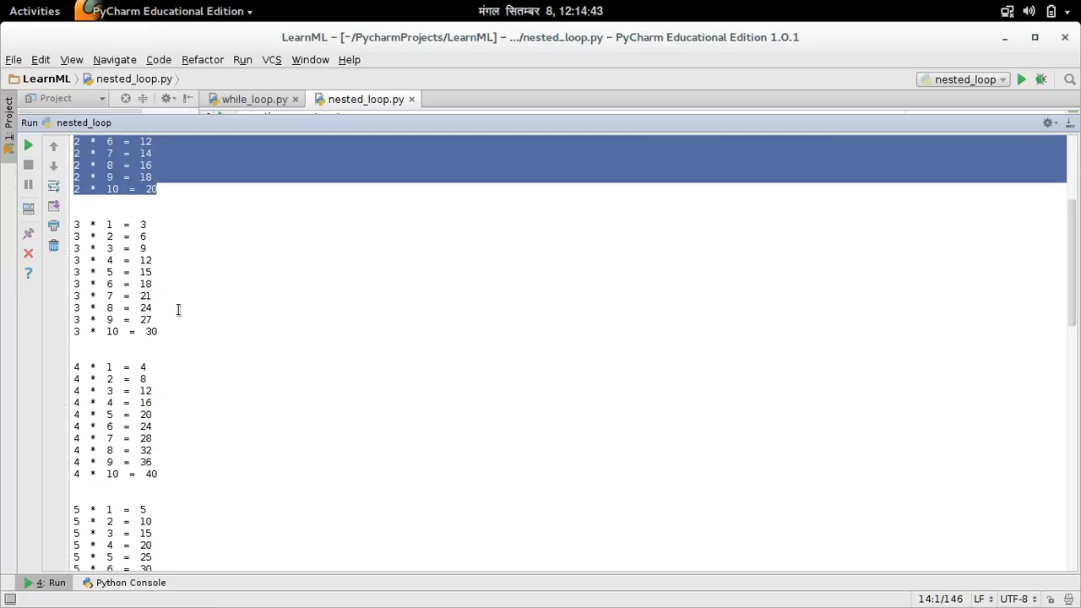
scroll(down, 3)
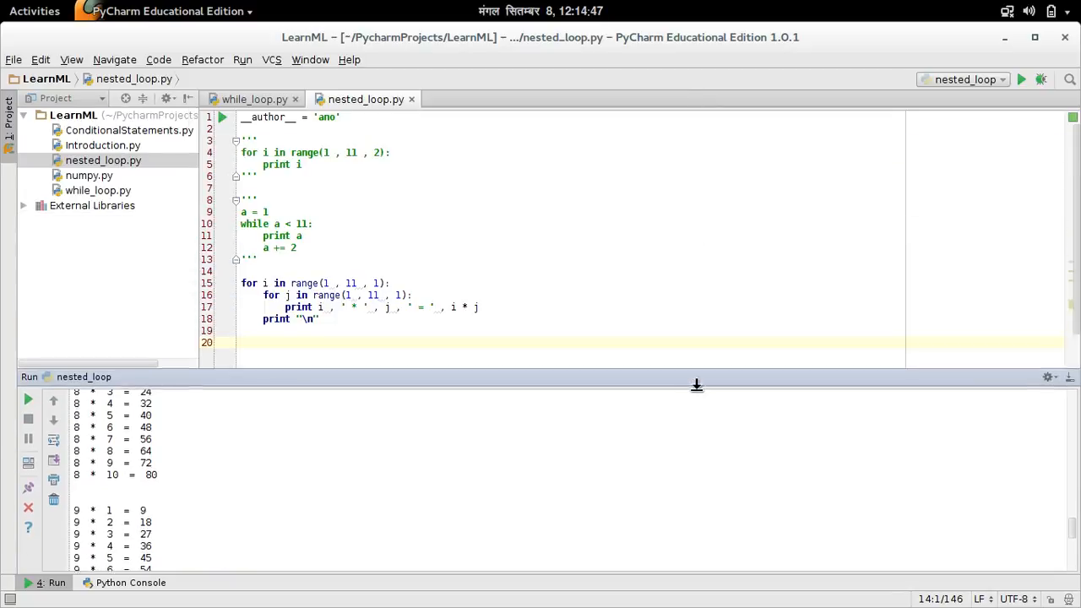
drag(697, 385, 697, 417)
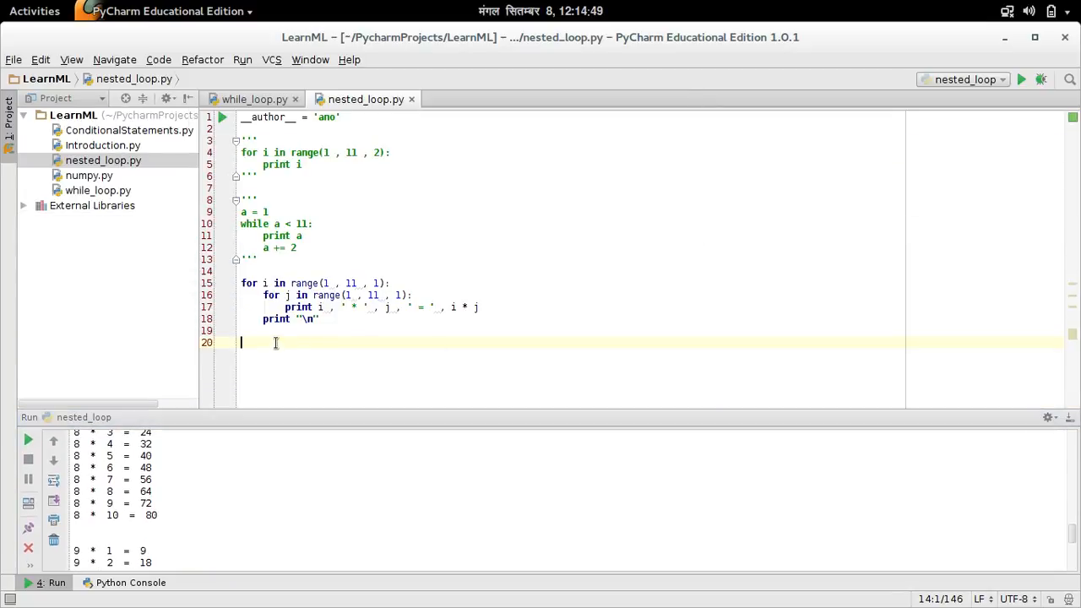
mouse_move(346, 283)
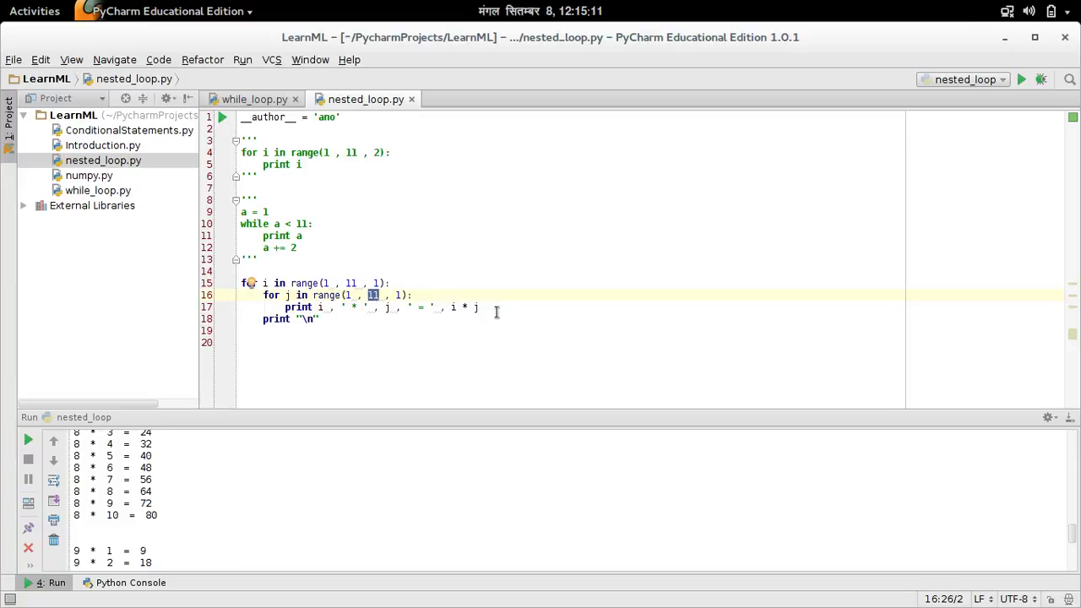
mouse_move(268, 287)
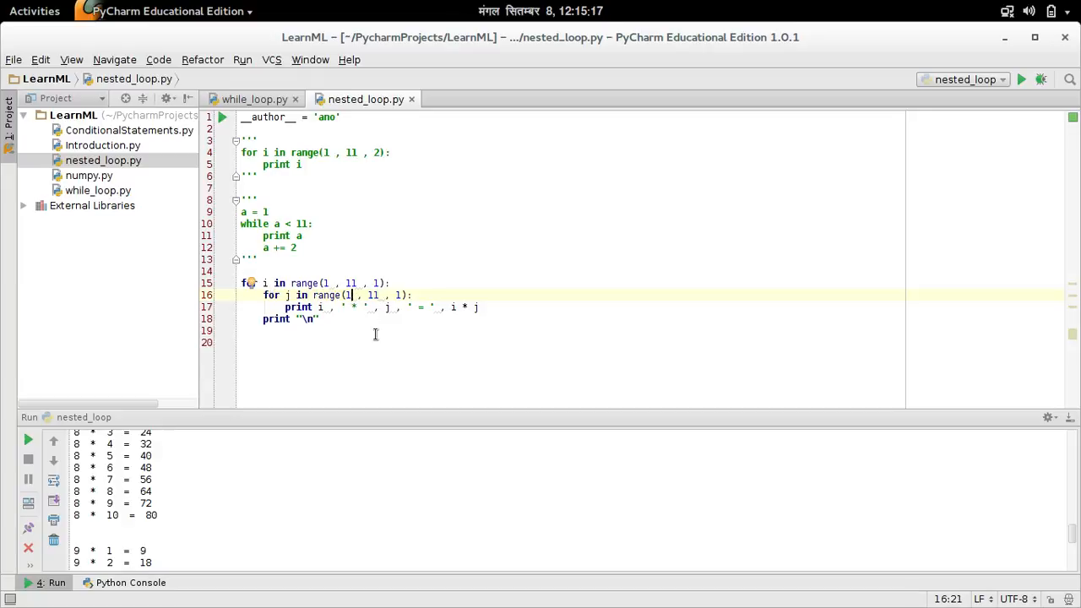
mouse_move(397, 307)
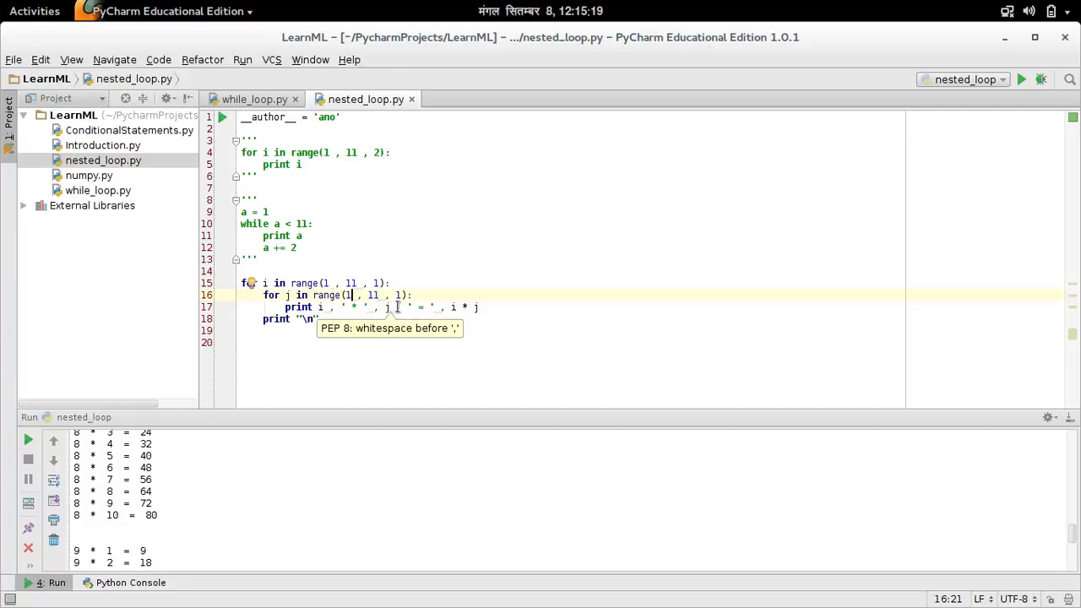
mouse_move(400, 290)
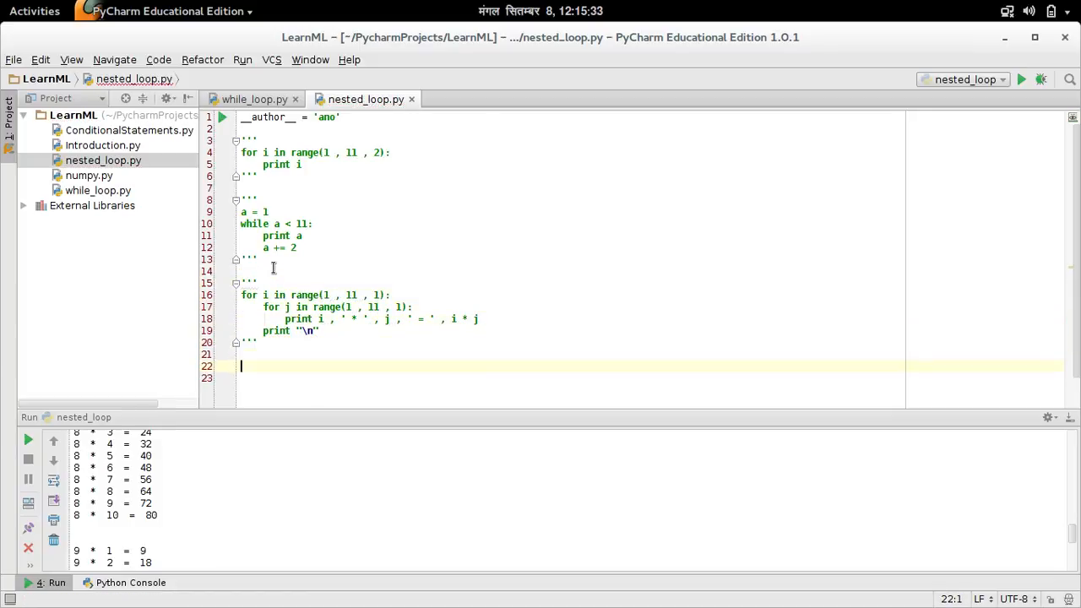
- Begin a nested while loop with a = 1 and the header while a <= 10:
scroll(up, 3)
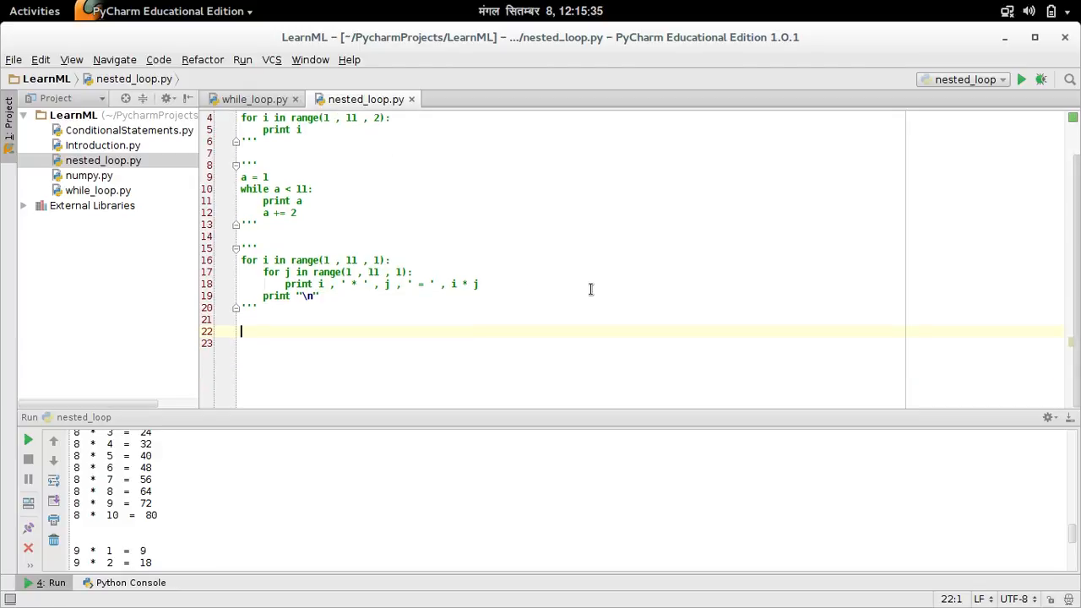
mouse_move(387, 273)
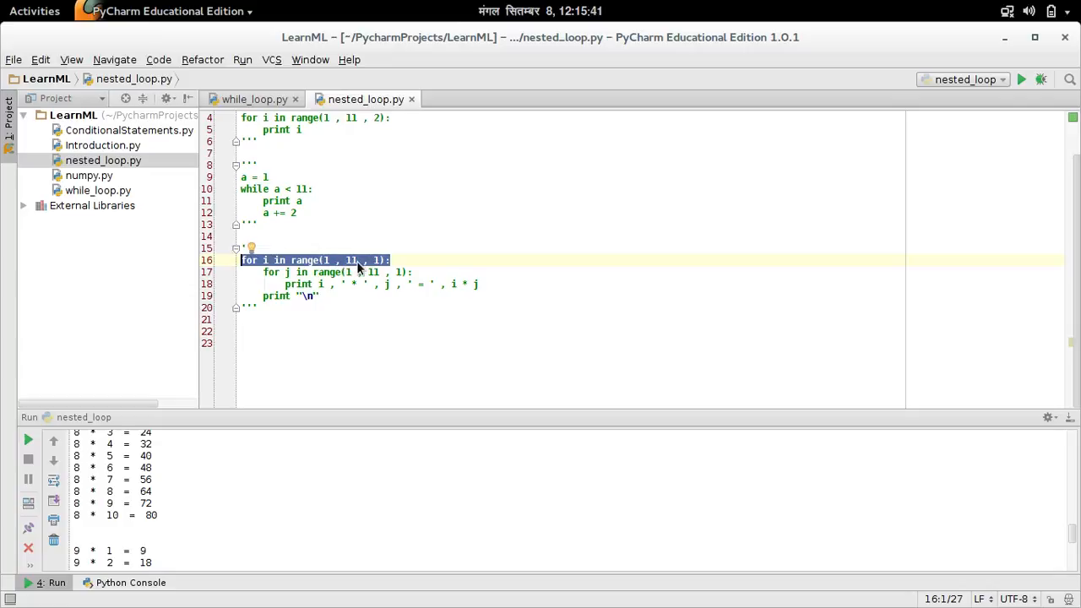
text(a =)
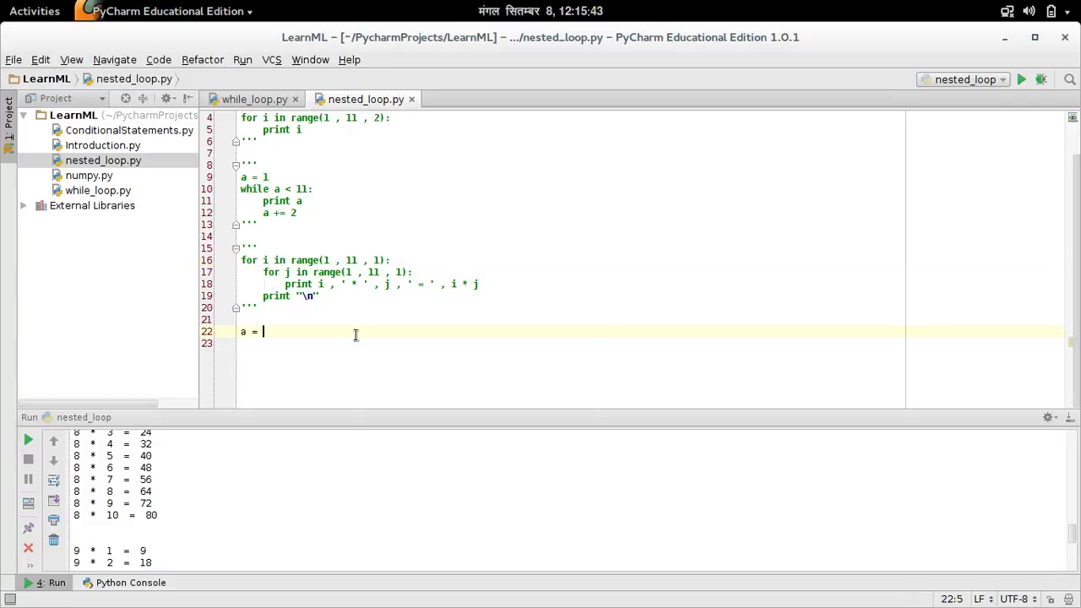
text(1)
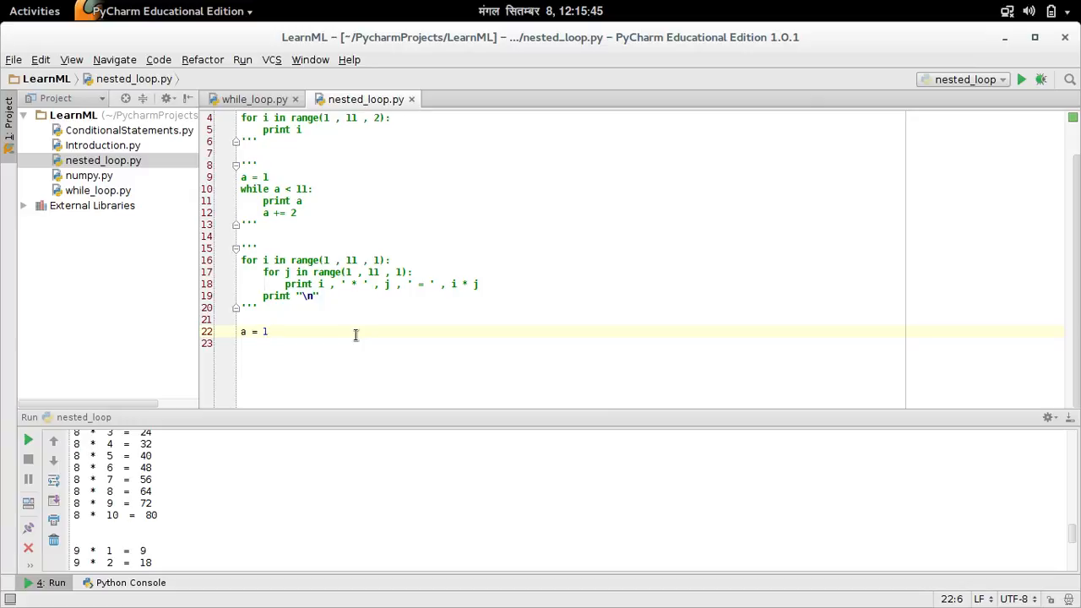
text(whil)
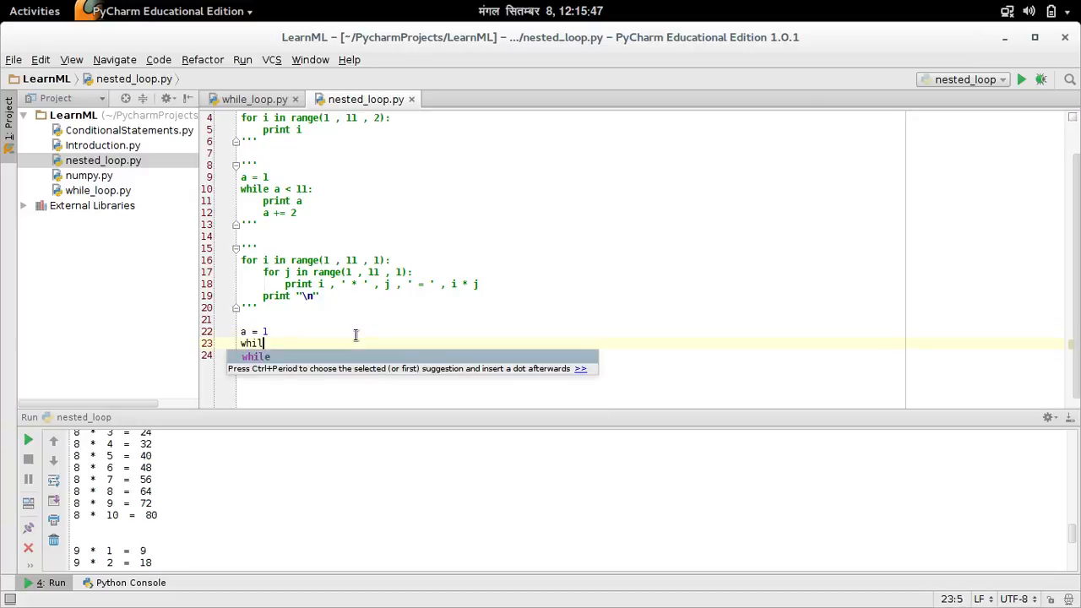
text(a)
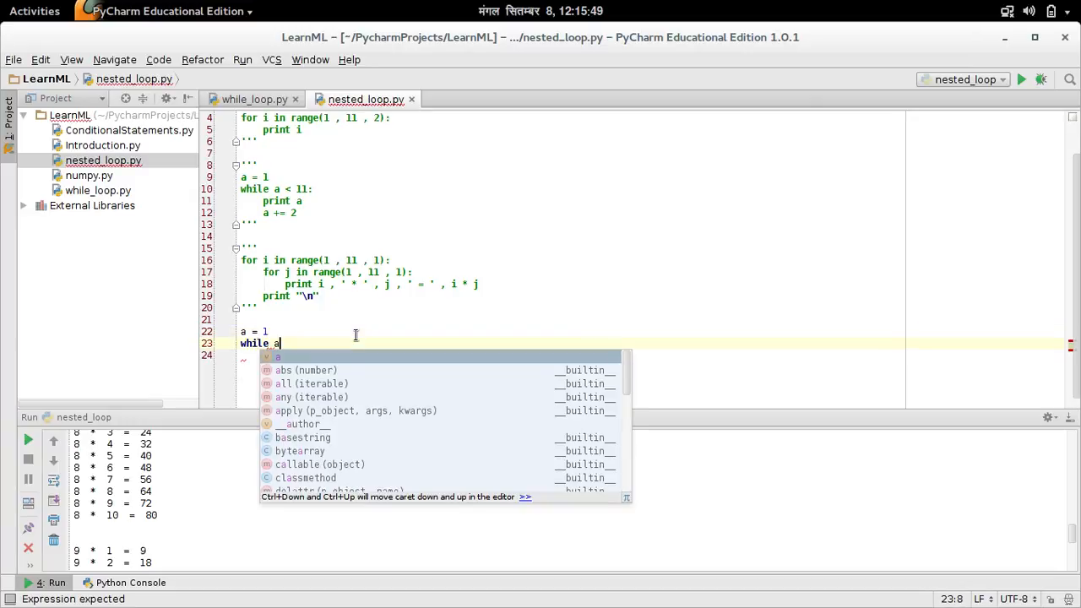
text(< 1)
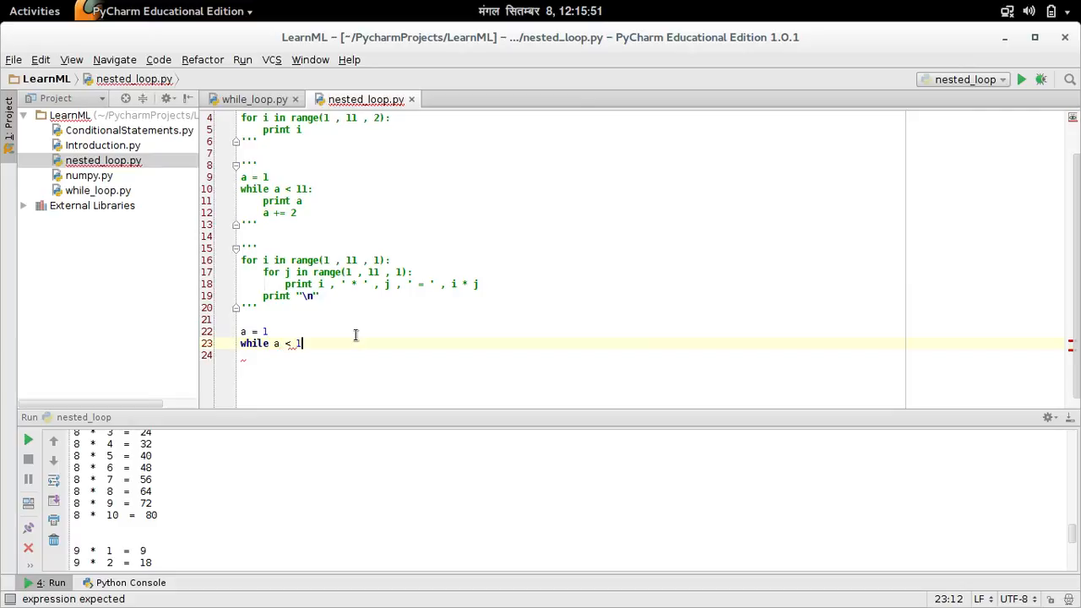
text(1)
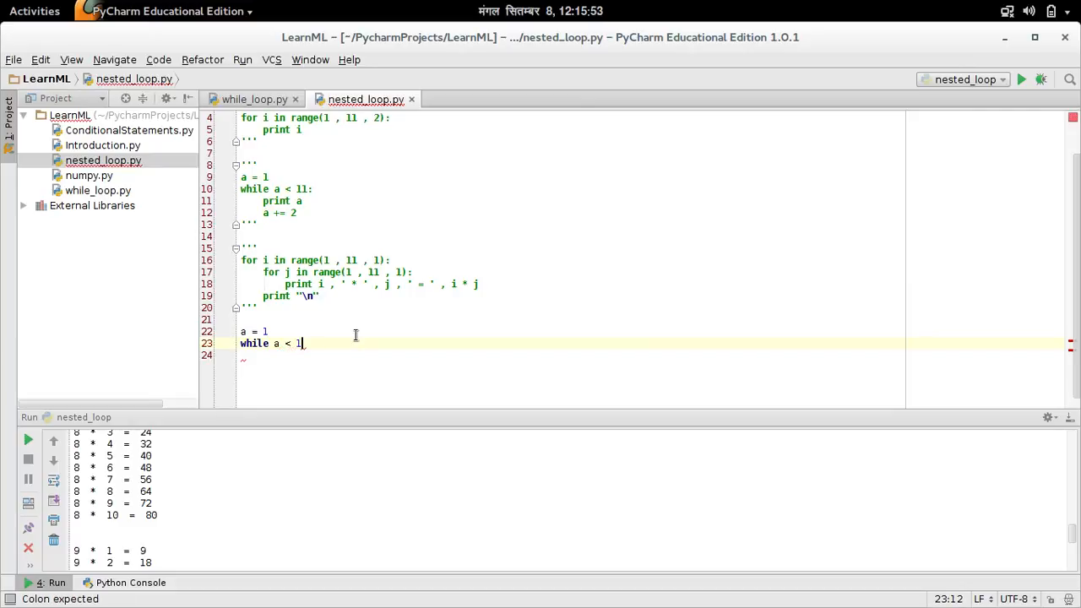
key(BackSpace)
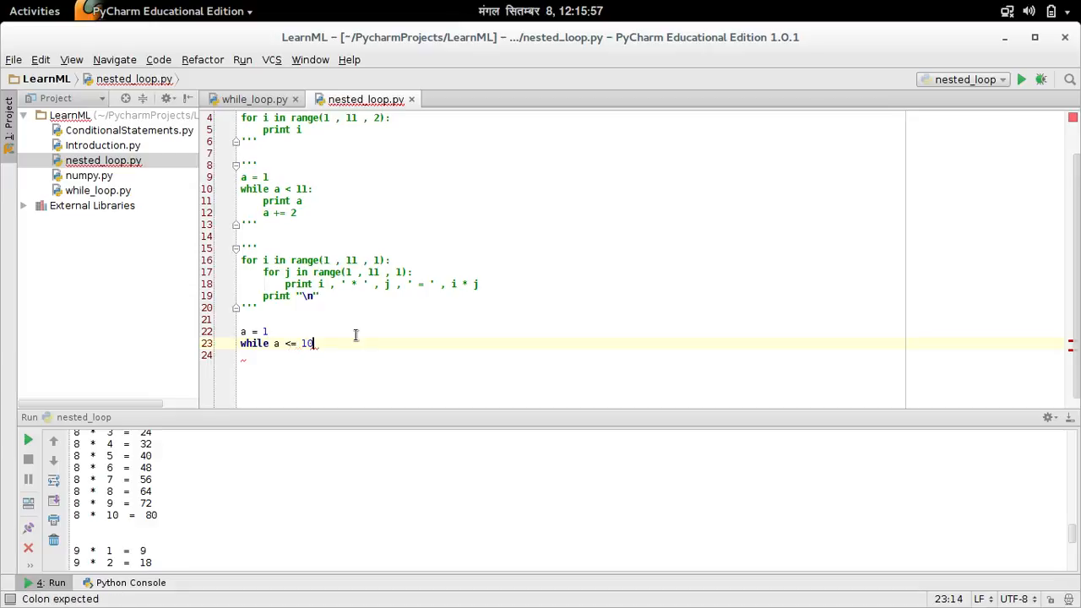
key(Return)
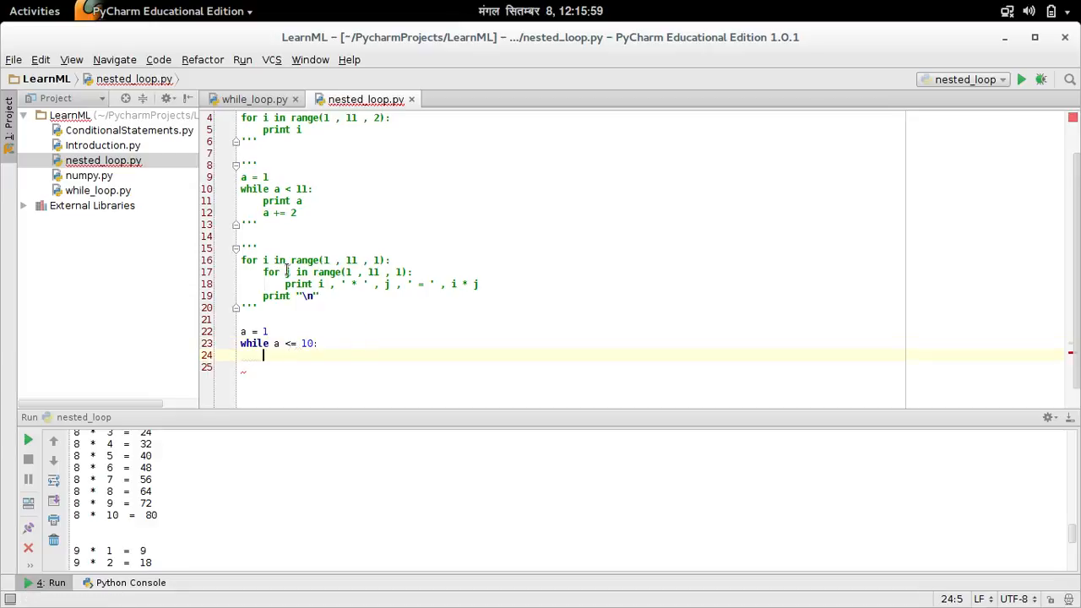
click(390, 260)
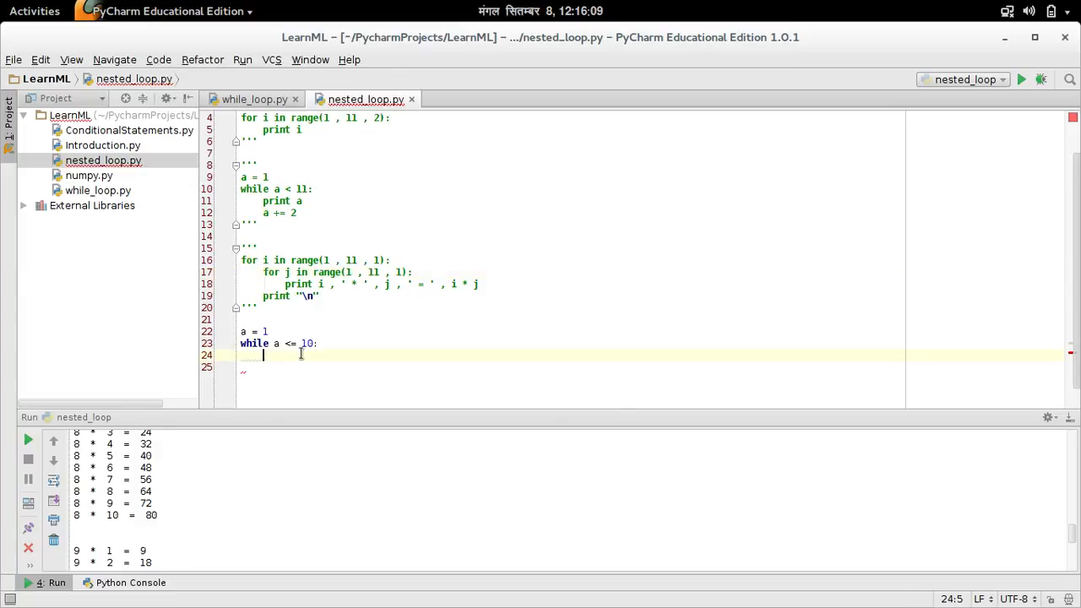
- Inside the outer while loop, set b = 1 and start the inner loop while b < 11:
text(b = 1)
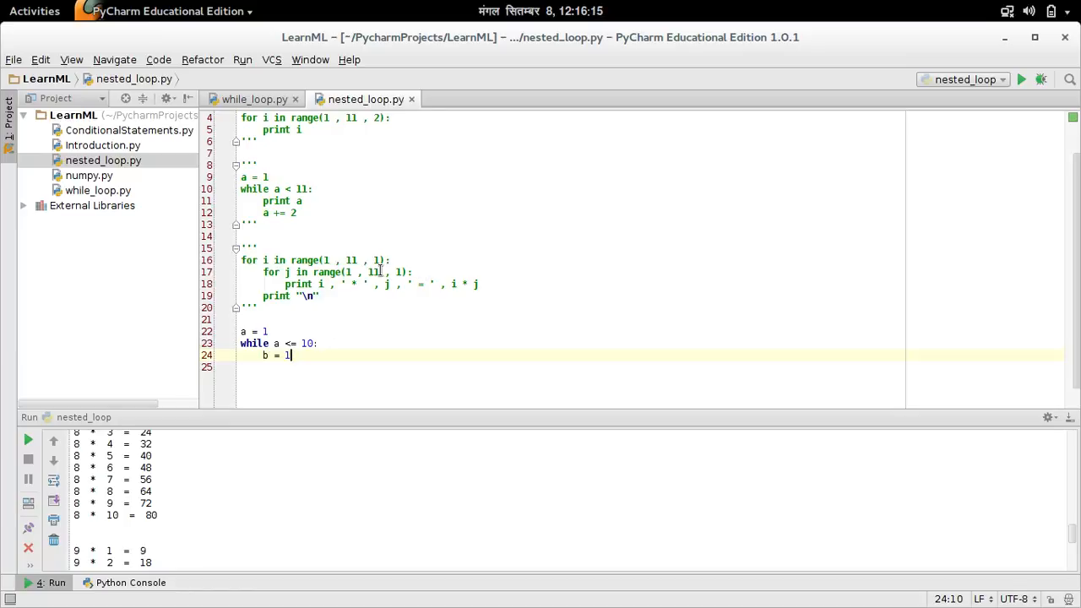
key(Return)
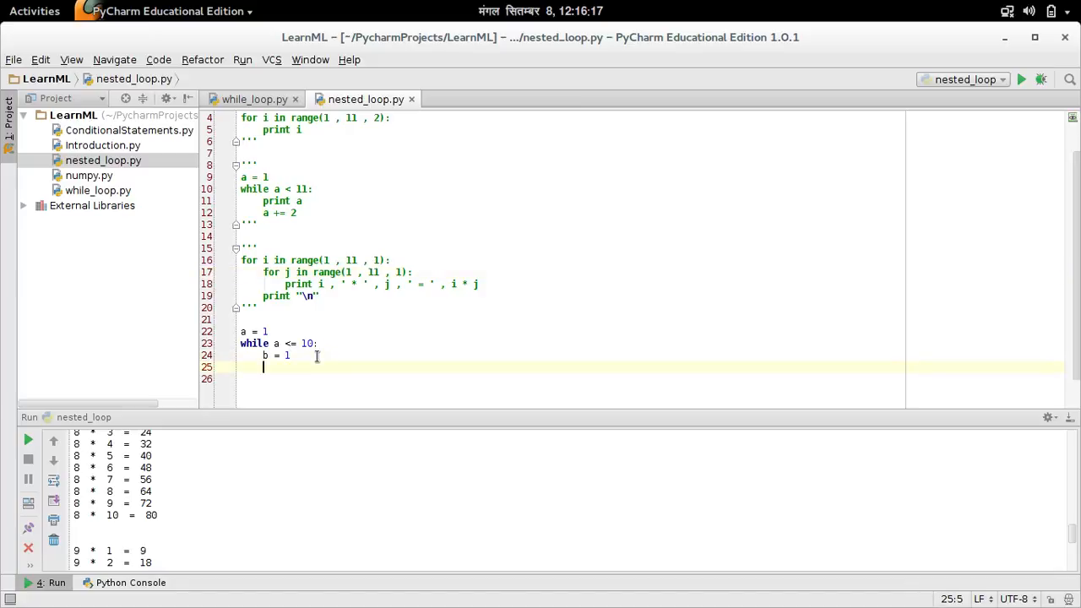
text(while b)
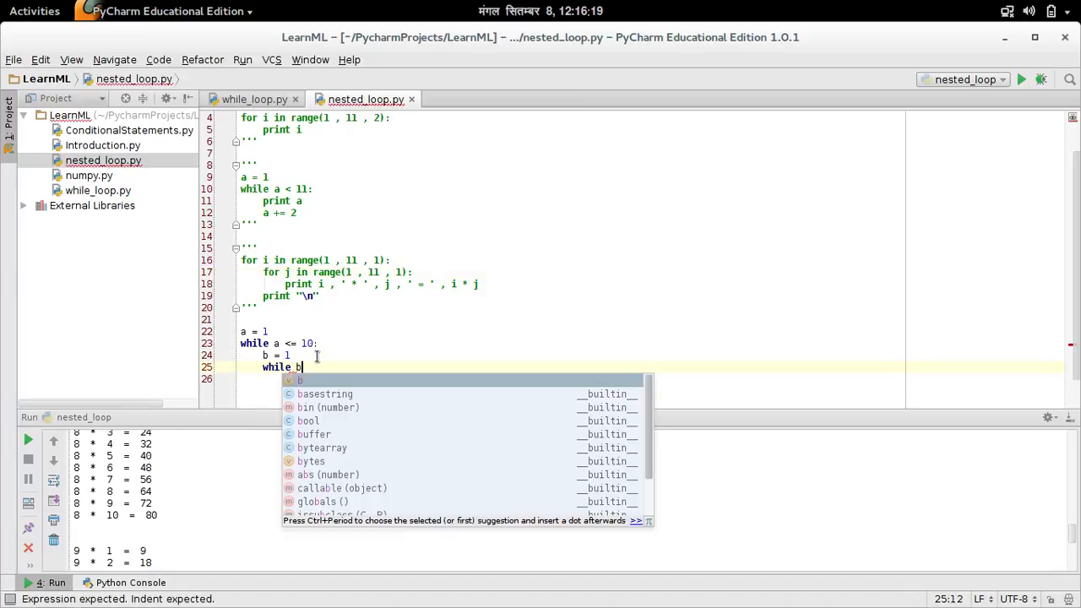
text(<)
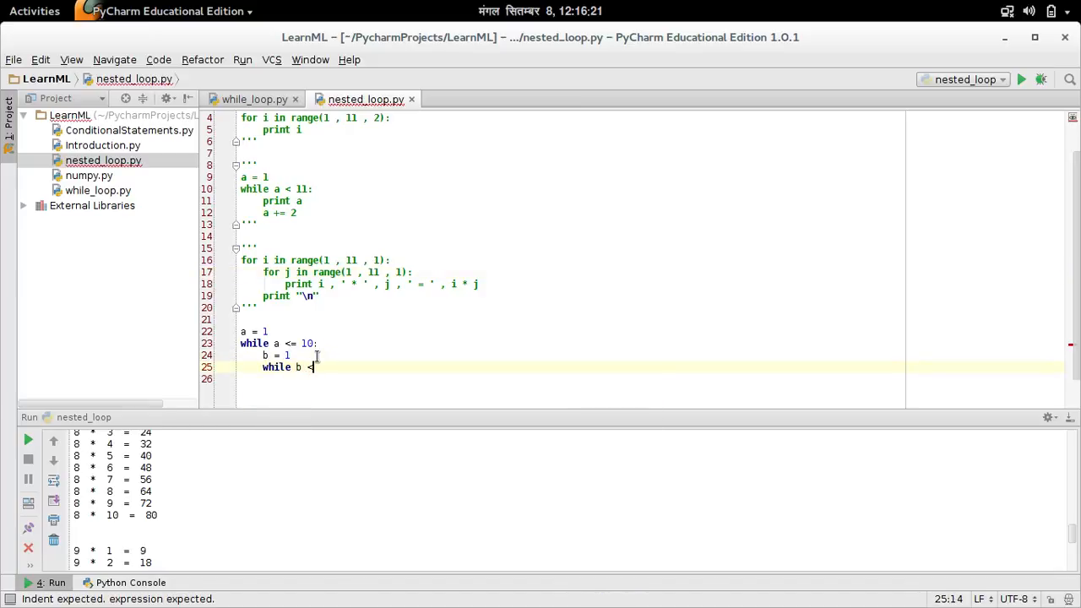
text(= 10)
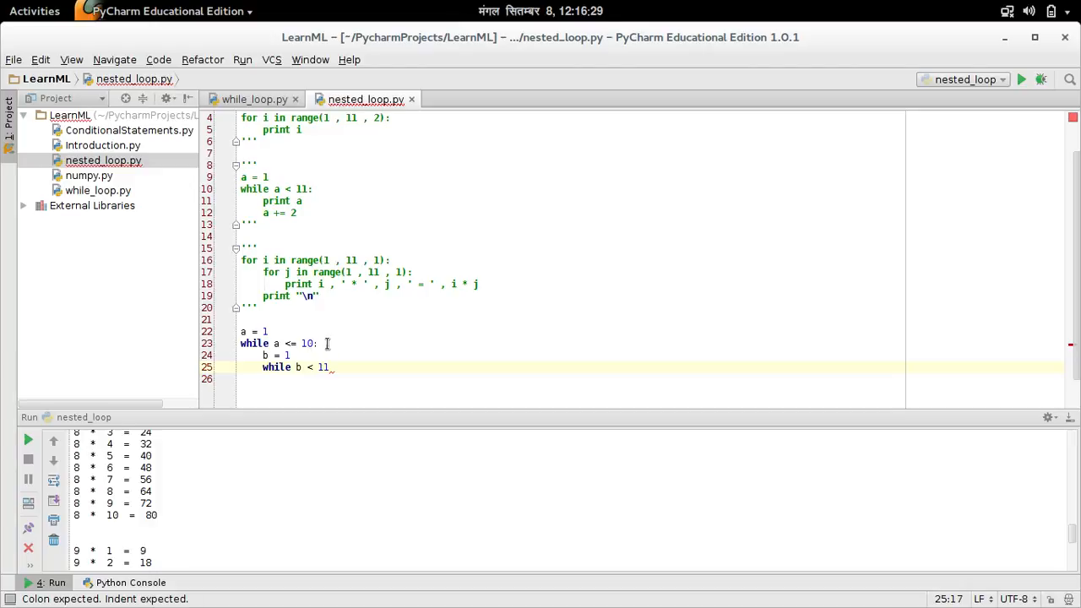
click(287, 343)
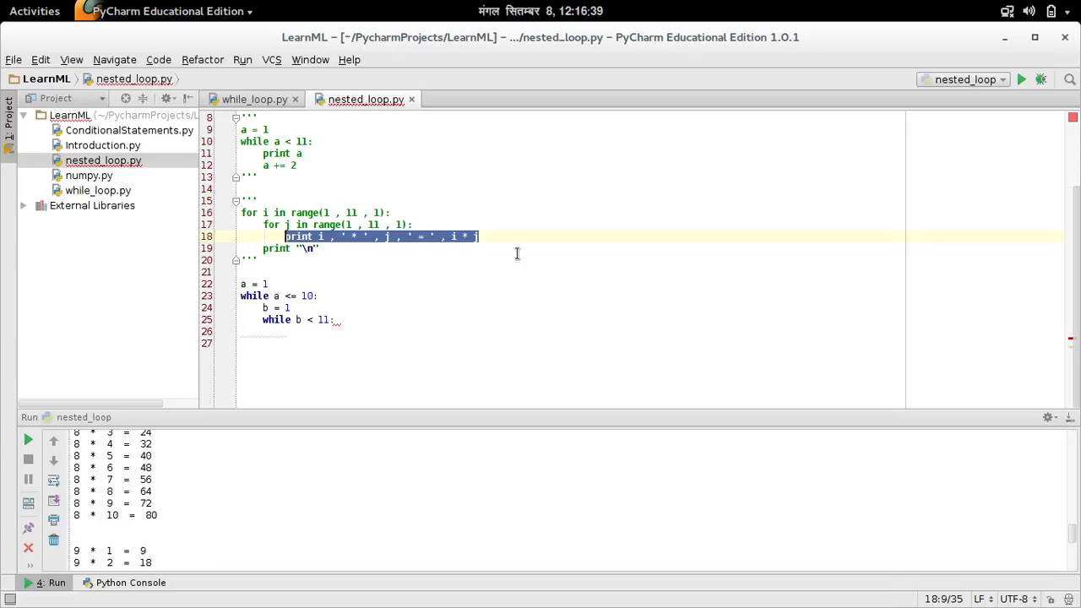
- Fill the inner loop with the product print, b += 1, a += 1 and a newline print, then run it
click(337, 320)
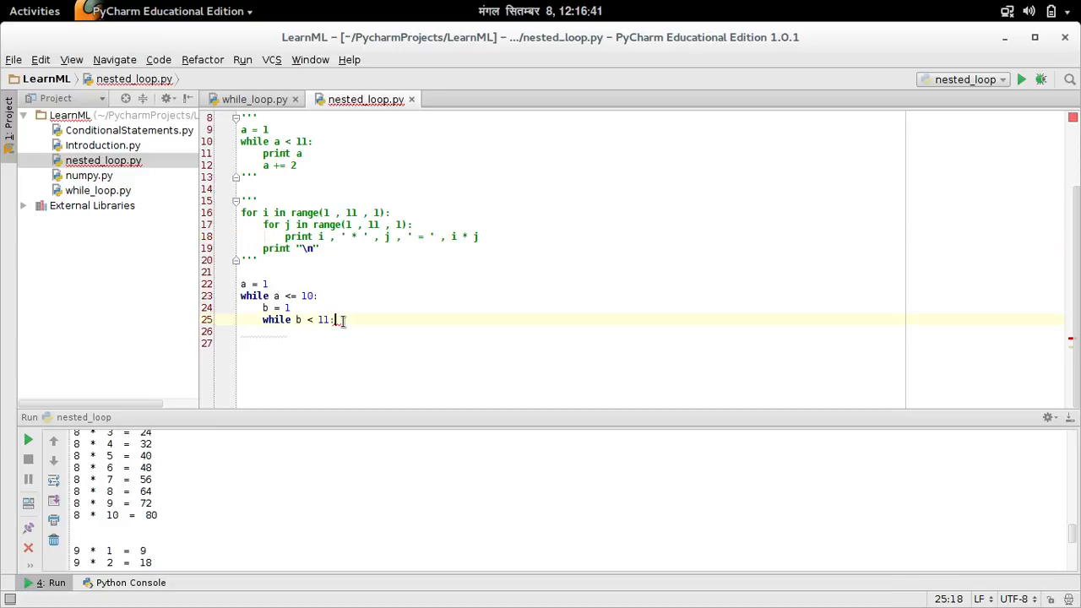
text(print i , ' * ' , j , ' = ' , i * j)
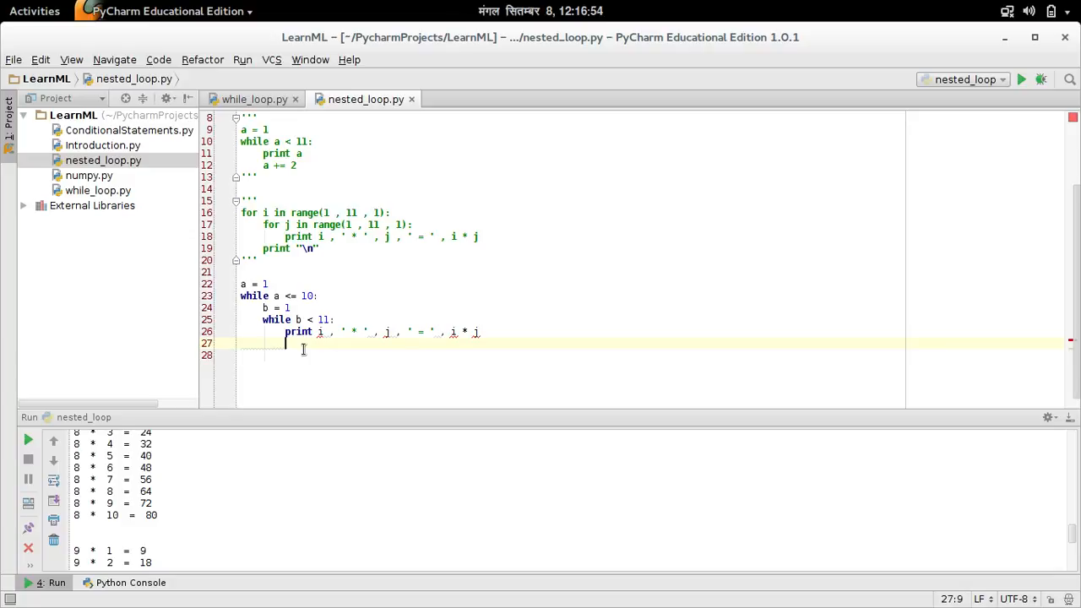
text(b += 1)
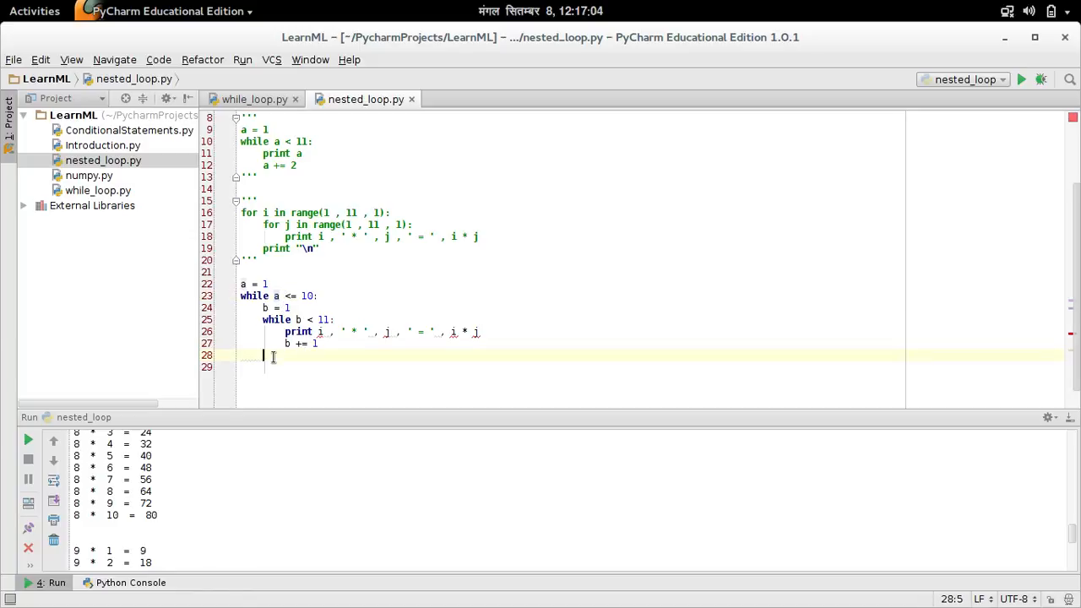
text(a +=1)
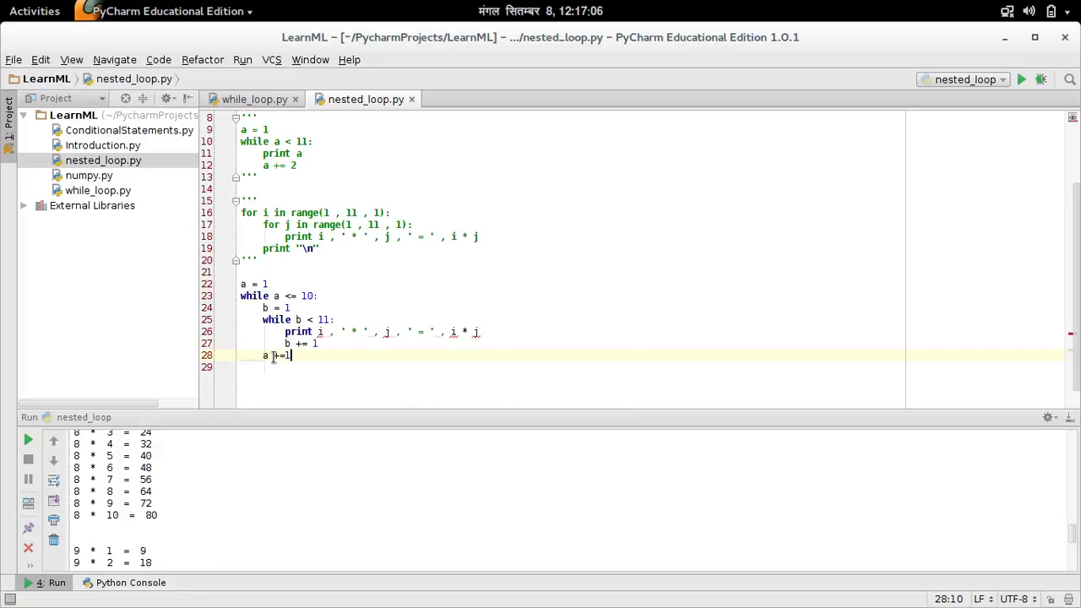
text(print "\n)
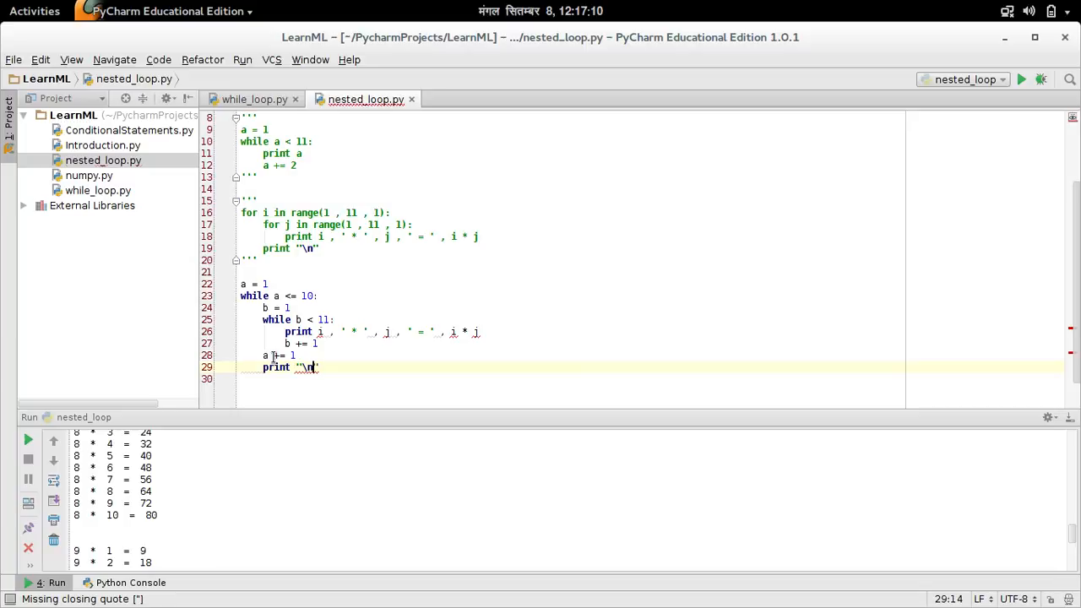
key(Return)
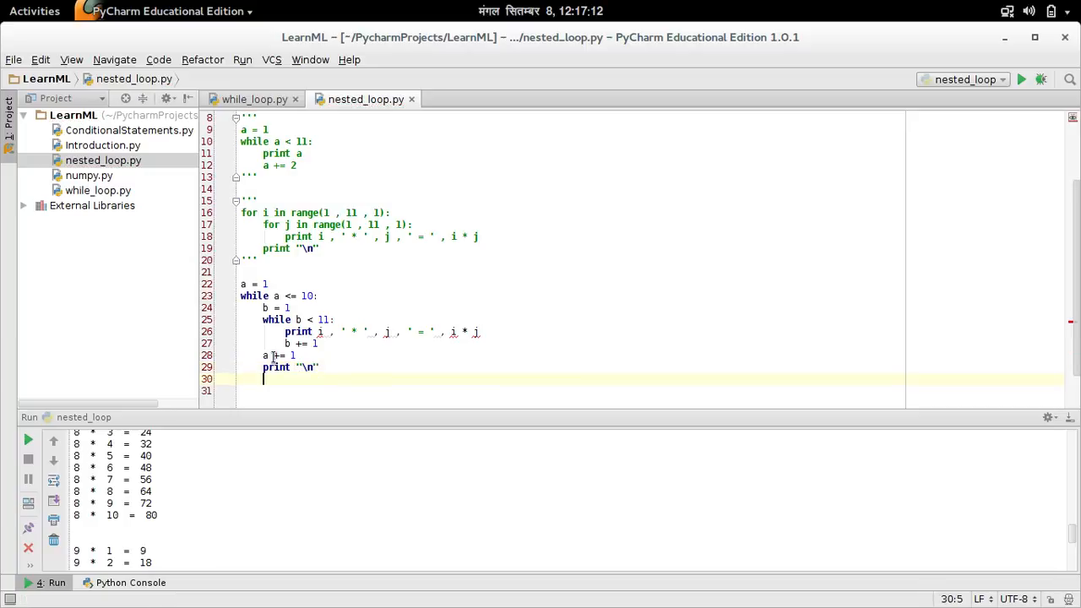
key(Return)
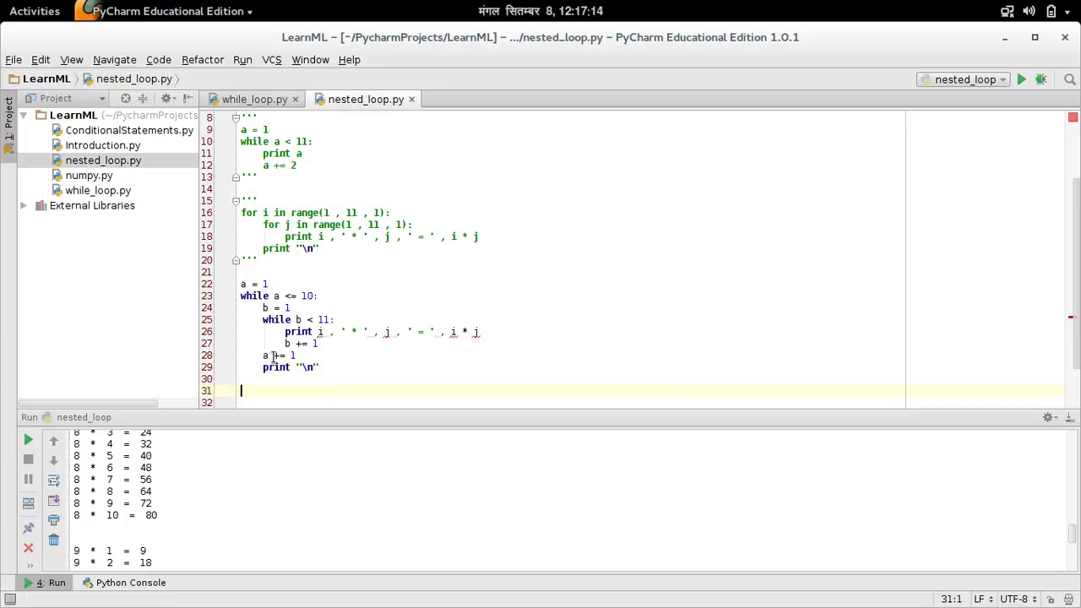
click(1021, 79)
text(a)
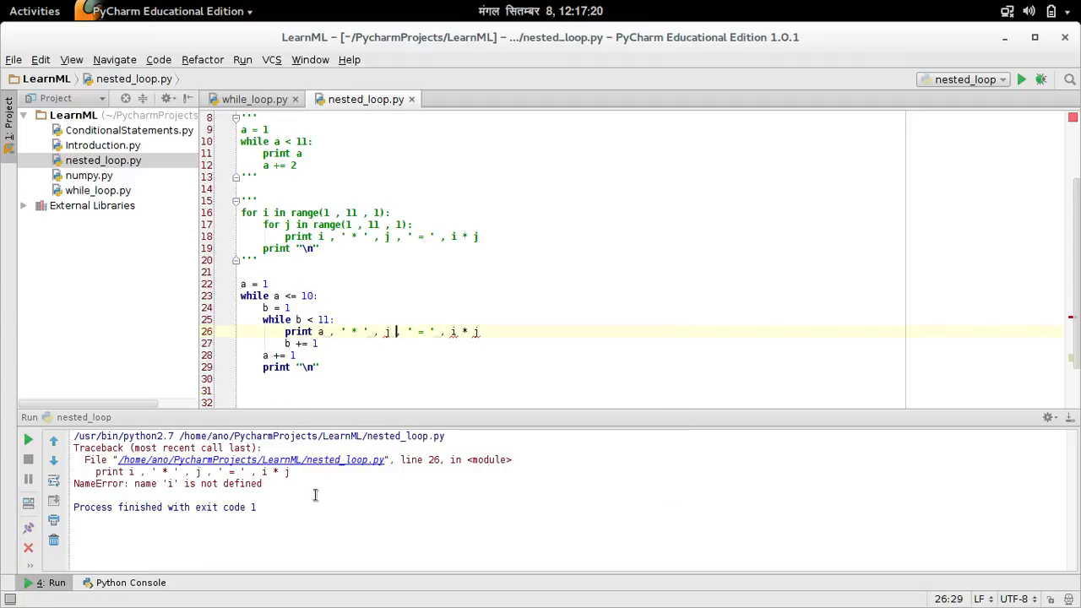
- Switch the print line to a and b and rerun, producing tables through 10 * 10 = 100
text(b)
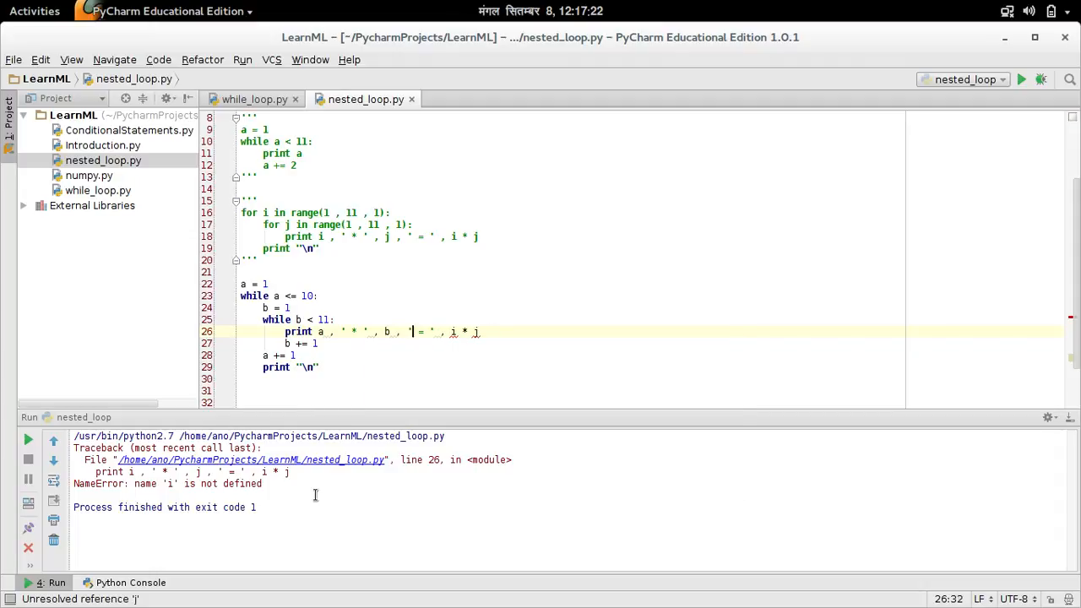
text(a)
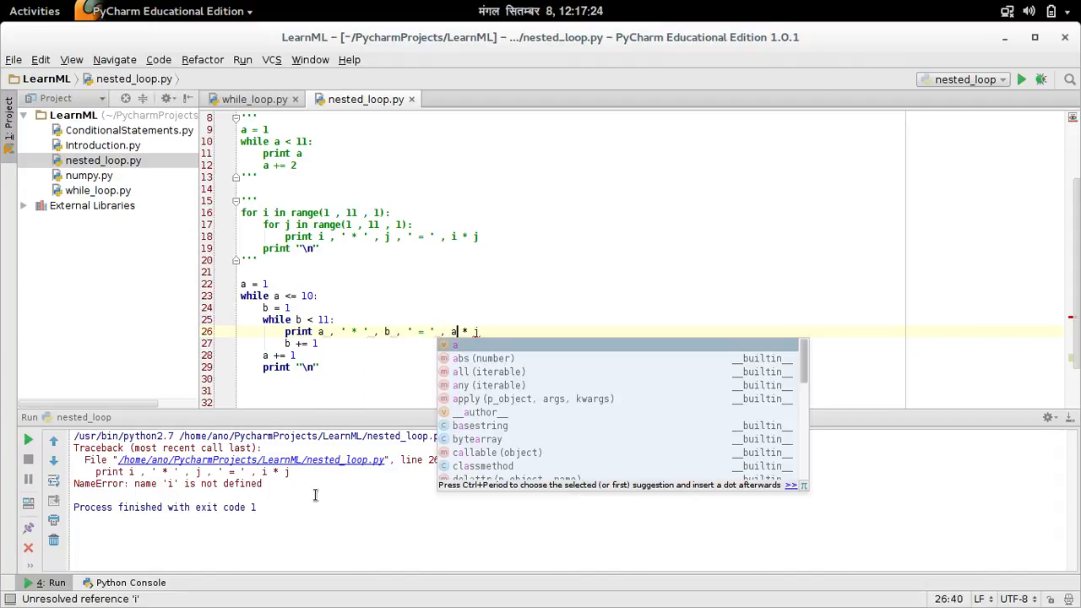
text(b)
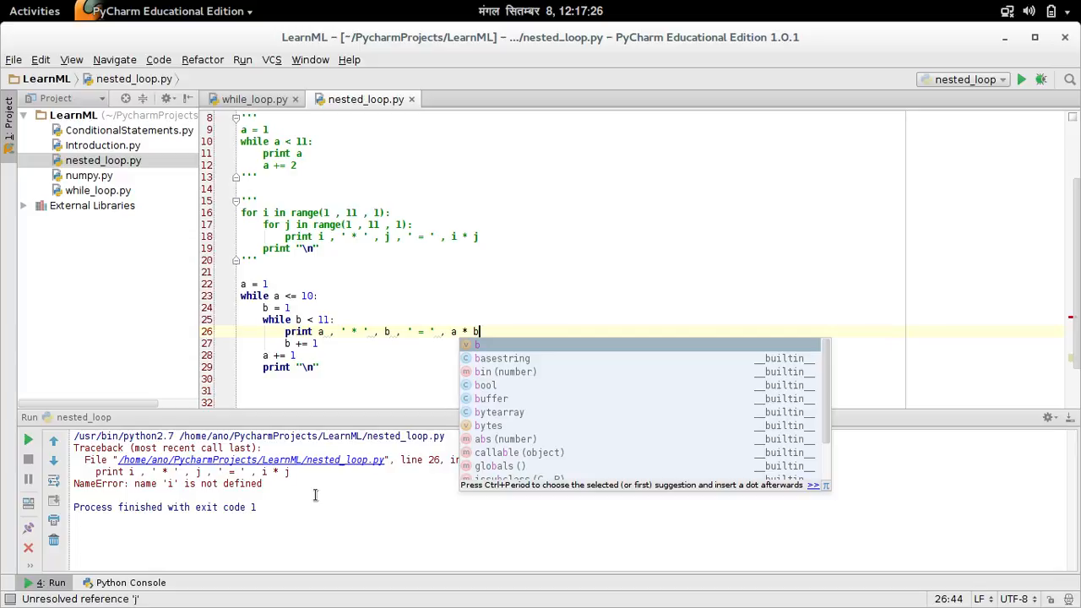
click(1021, 79)
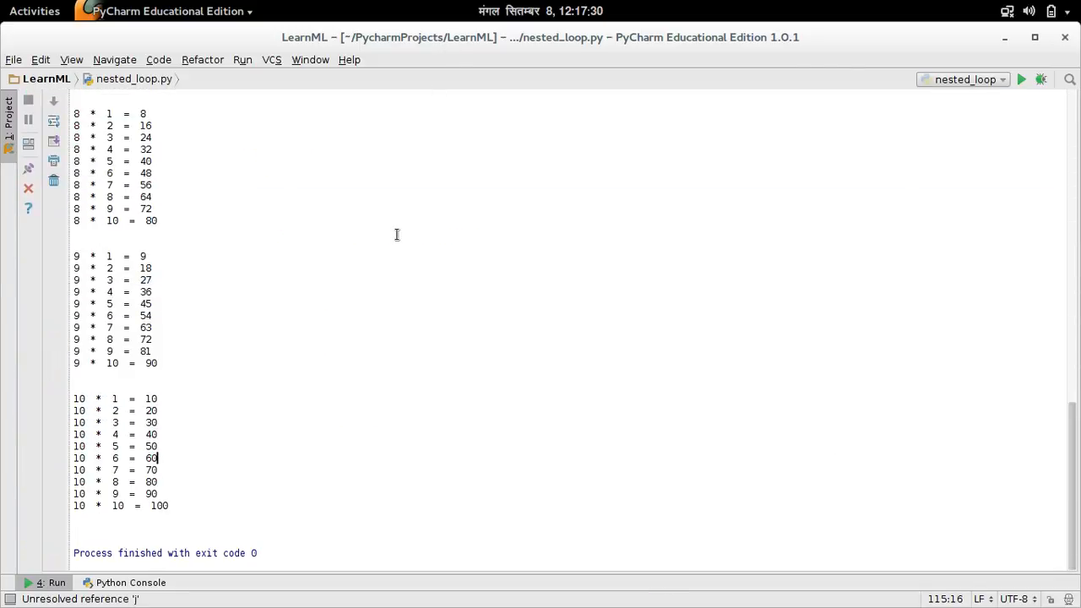
scroll(up, 3)
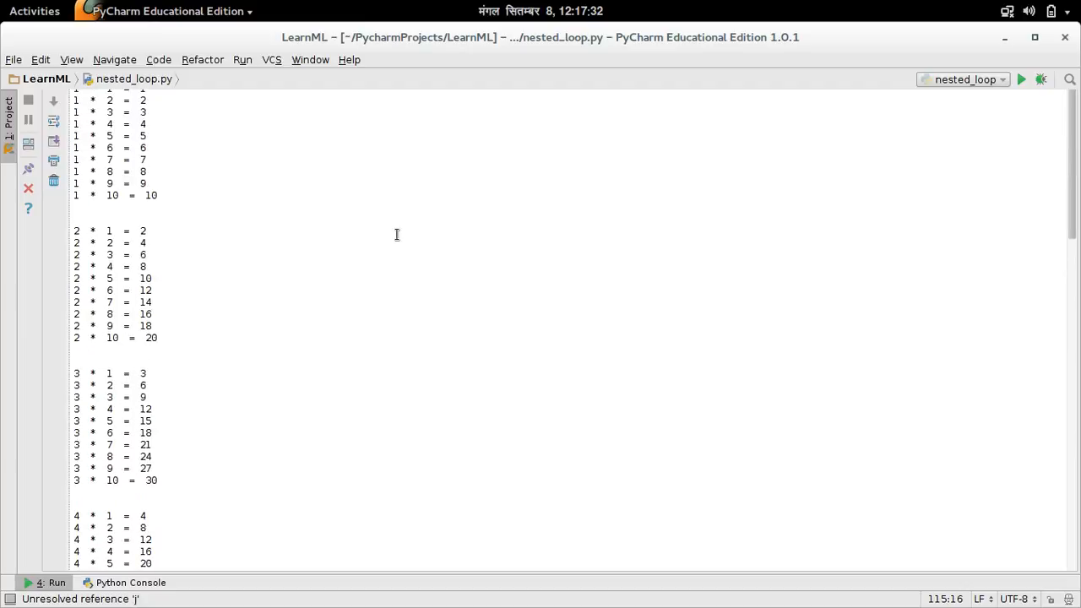
mouse_move(1014, 147)
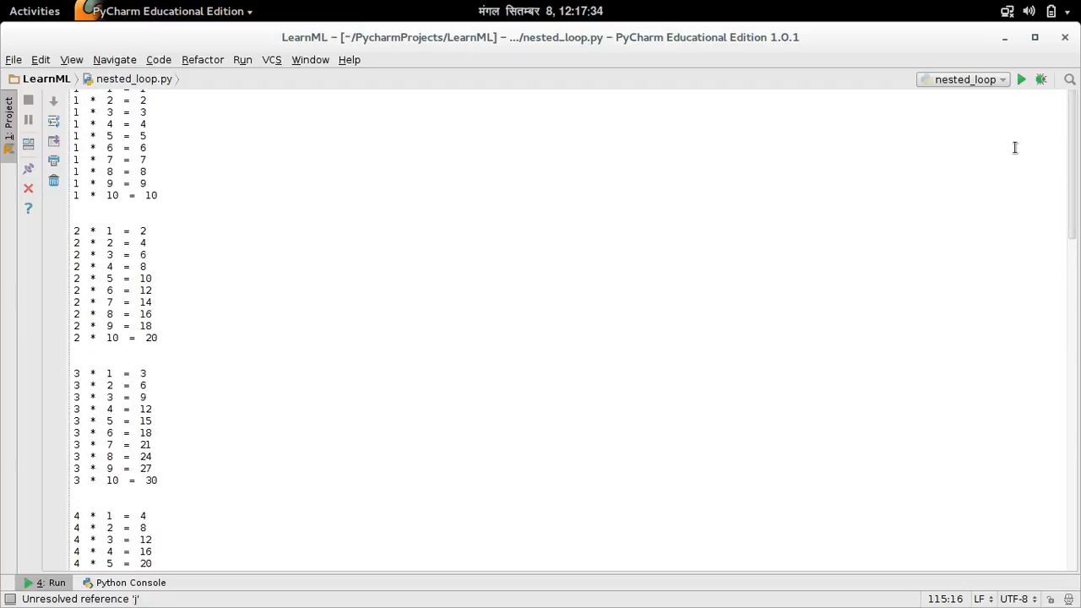
scroll(down, 3)
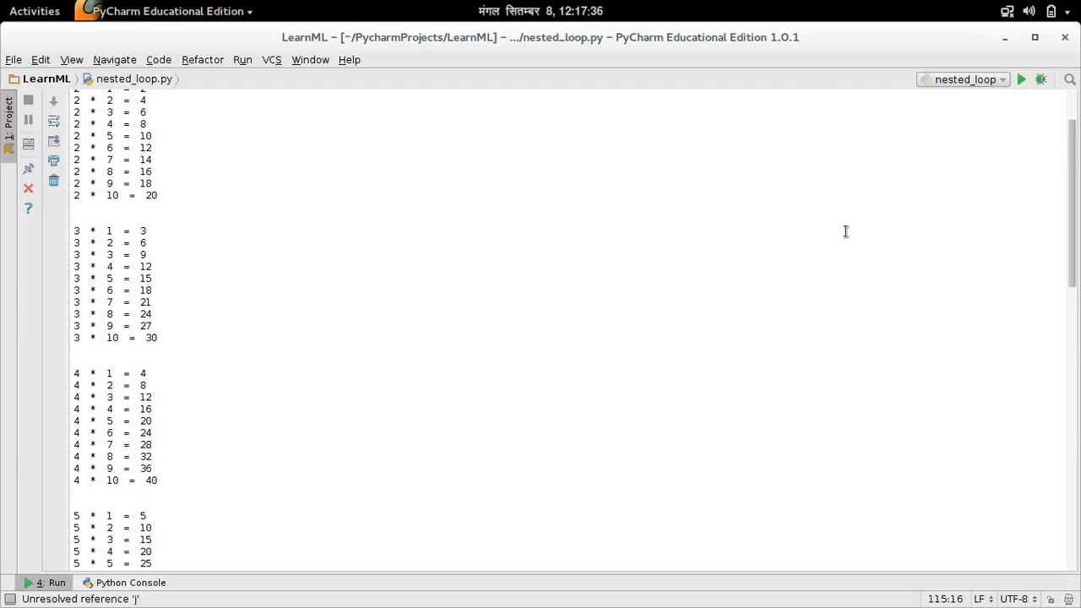
scroll(down, 3)
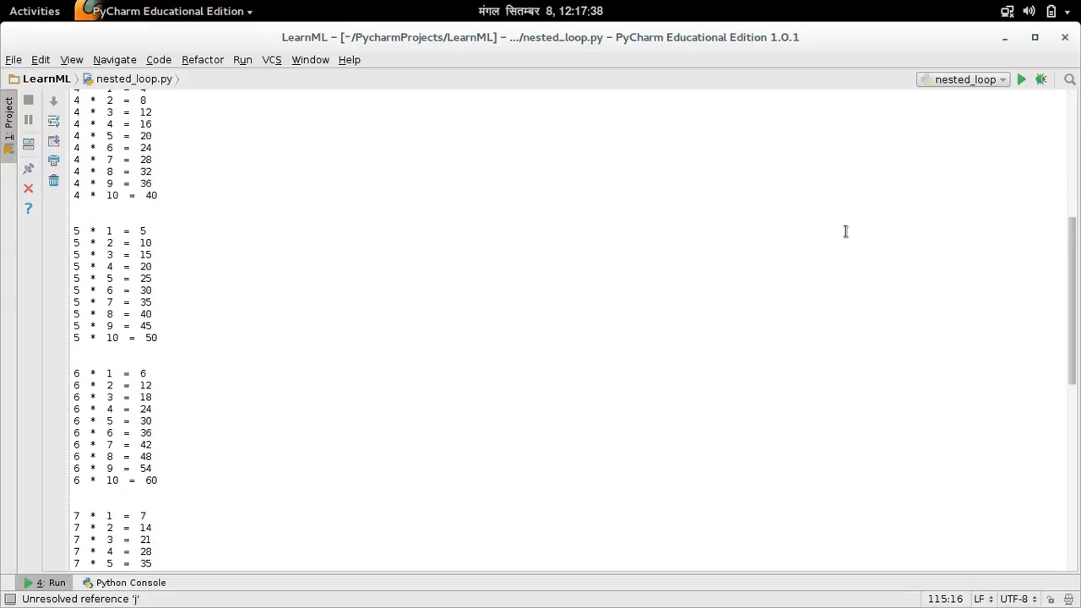
scroll(down, 3)
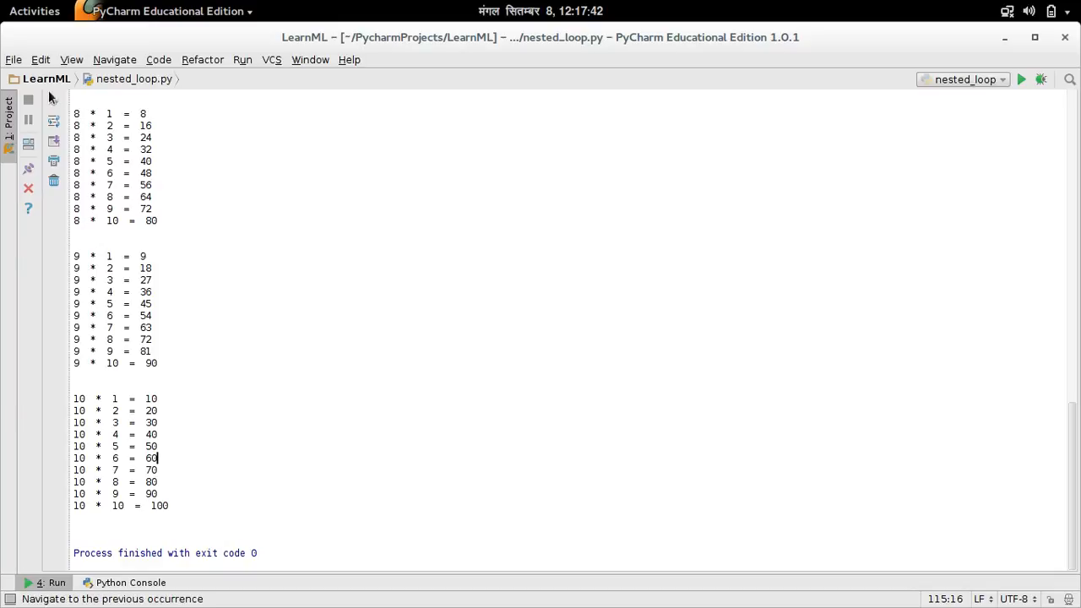
mouse_move(875, 78)
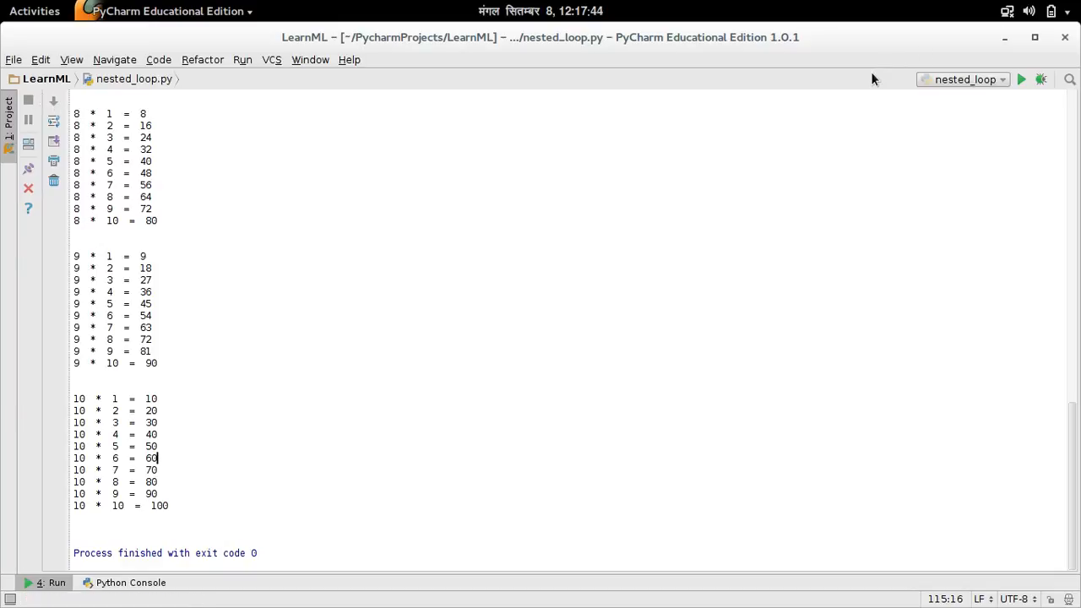
mouse_move(866, 88)
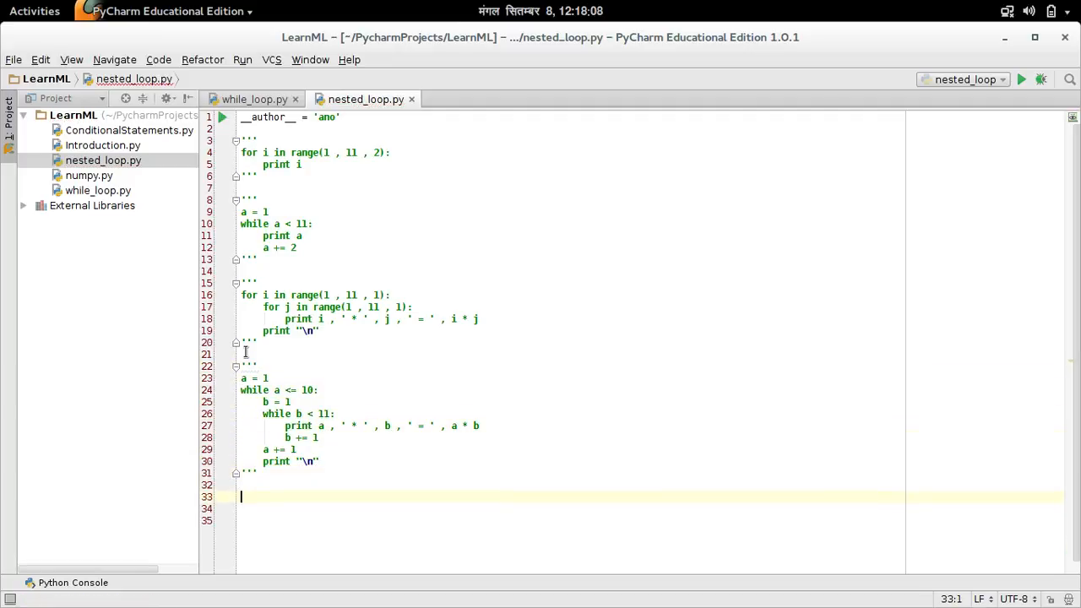
mouse_move(669, 346)
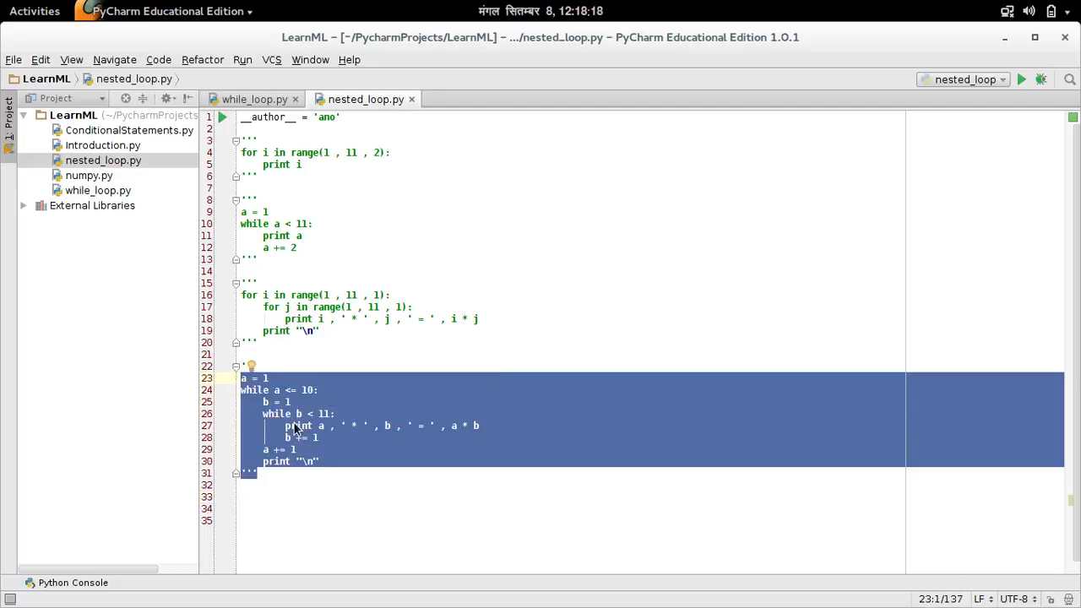
mouse_move(296, 325)
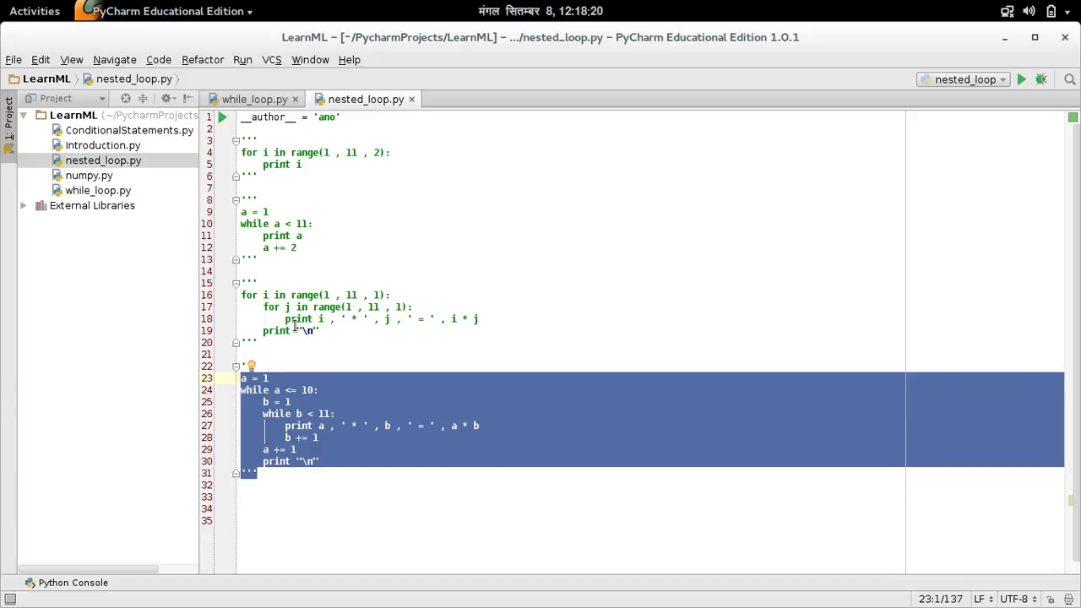